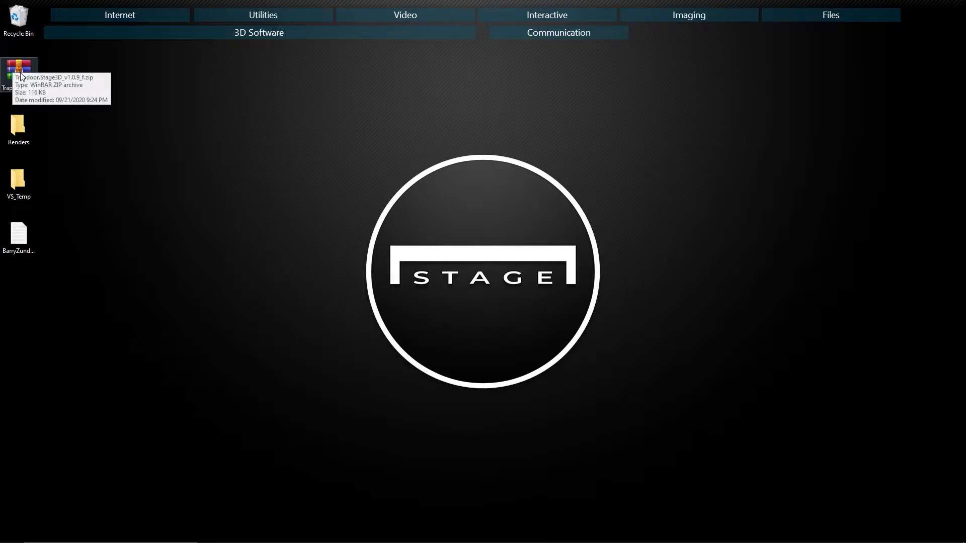
# - Extract the Trapdoor.Stage3D zip here on the desktop and select the resulting folder
pyautogui.rightClick(19, 66)
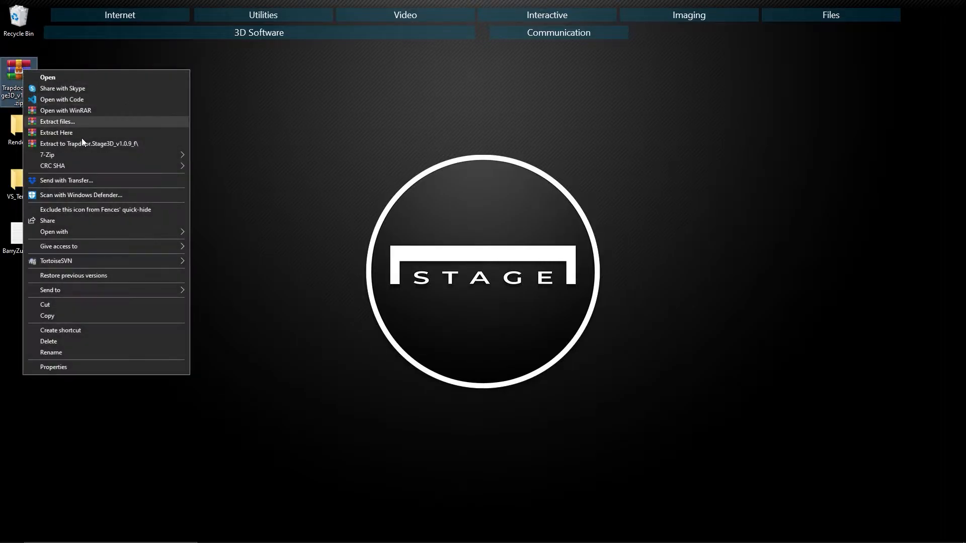
pyautogui.click(58, 122)
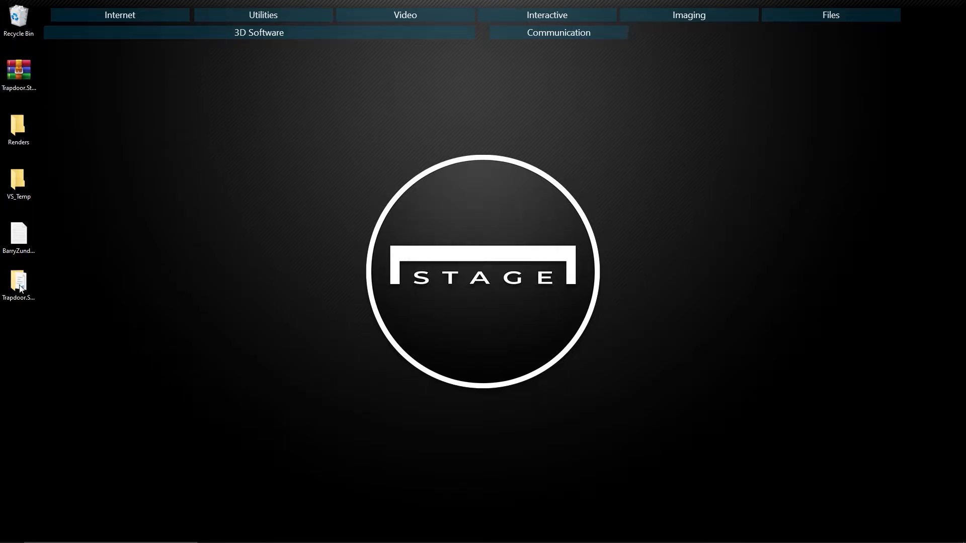
pyautogui.click(18, 284)
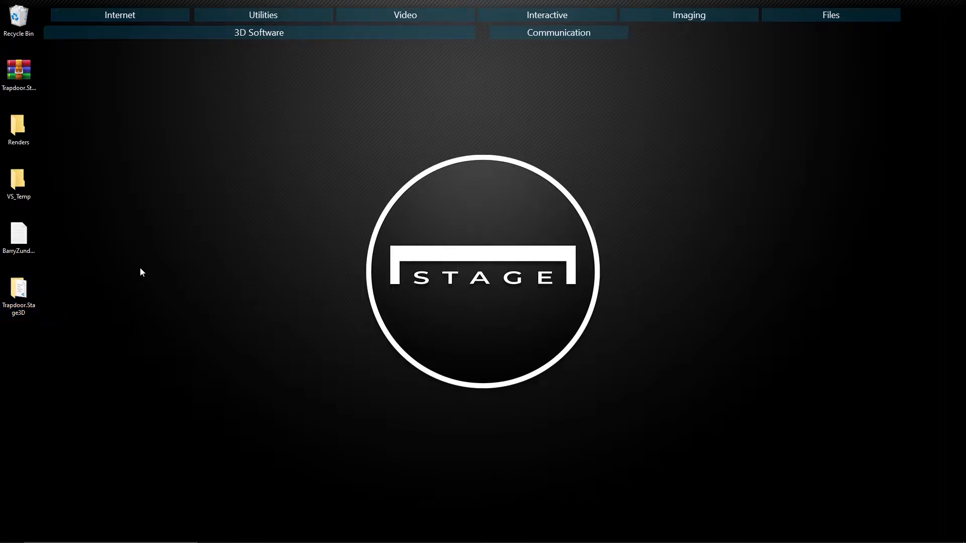
pyautogui.moveTo(141, 274)
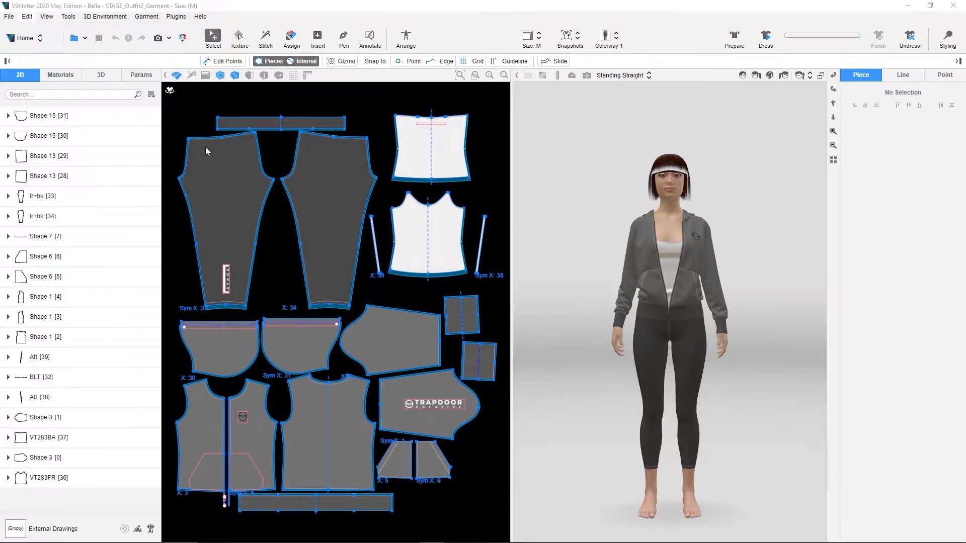
# - Add the Trapdoor.Stage3D folder as a new plugin in Preferences > Plugins
pyautogui.click(175, 16)
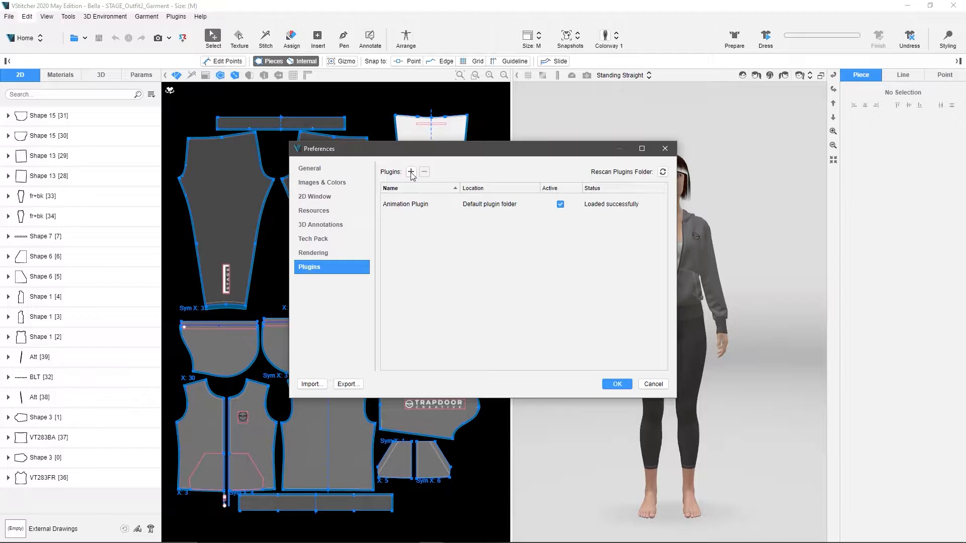
pyautogui.click(411, 172)
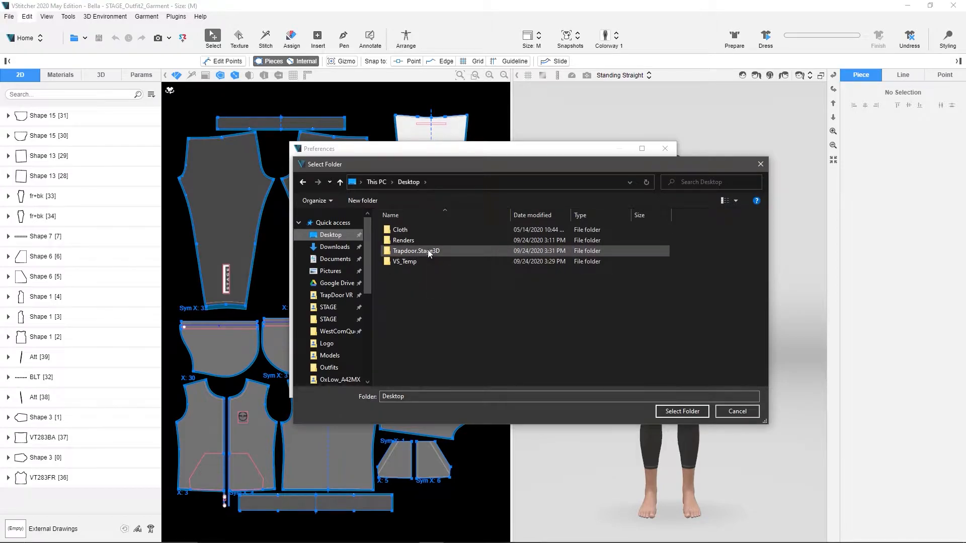
pyautogui.click(416, 251)
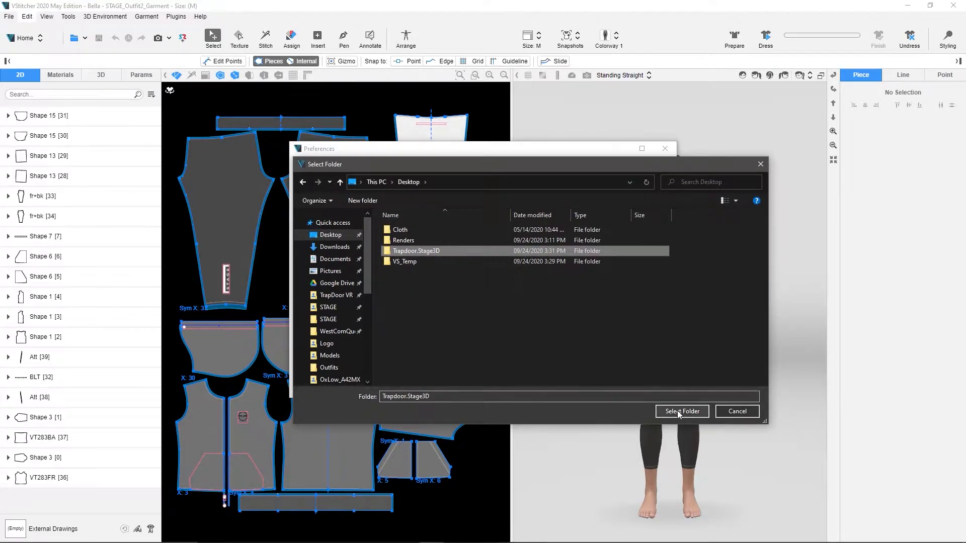
pyautogui.click(681, 411)
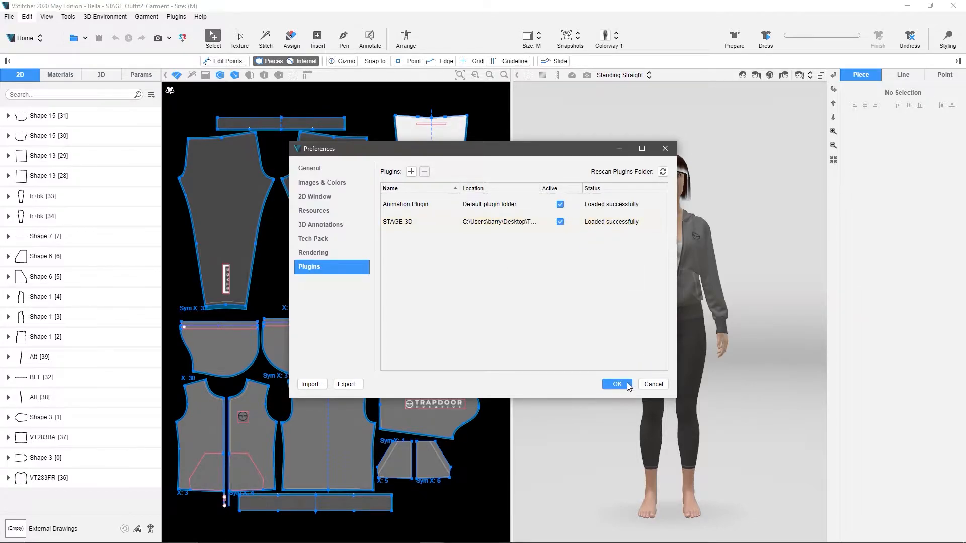
# - Confirm the preferences, dismiss the not-configured warning and close Preferences
pyautogui.click(616, 383)
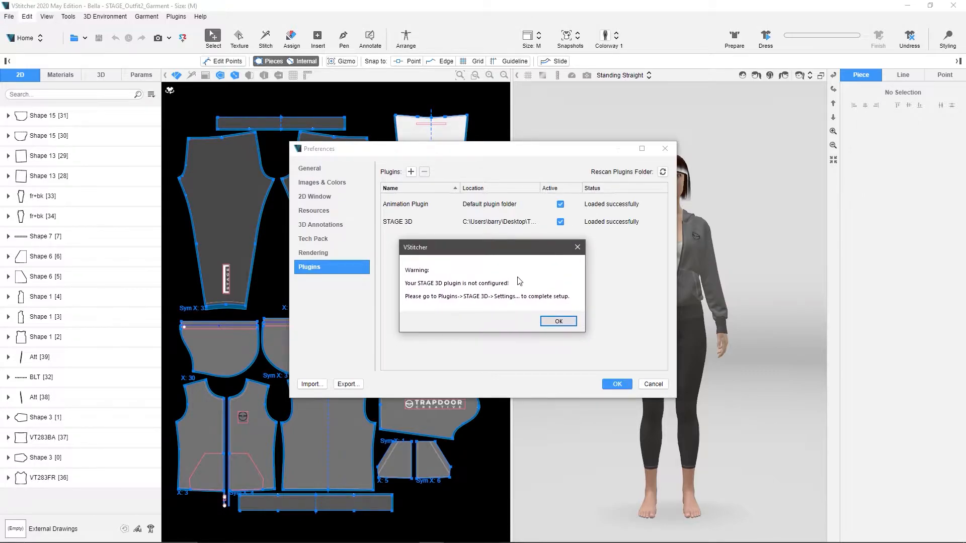
pyautogui.click(556, 321)
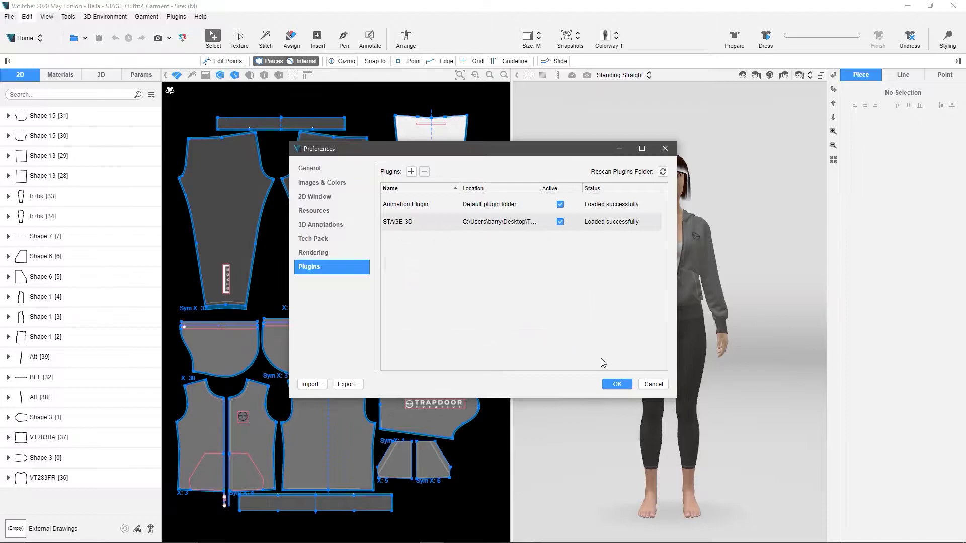
pyautogui.click(615, 383)
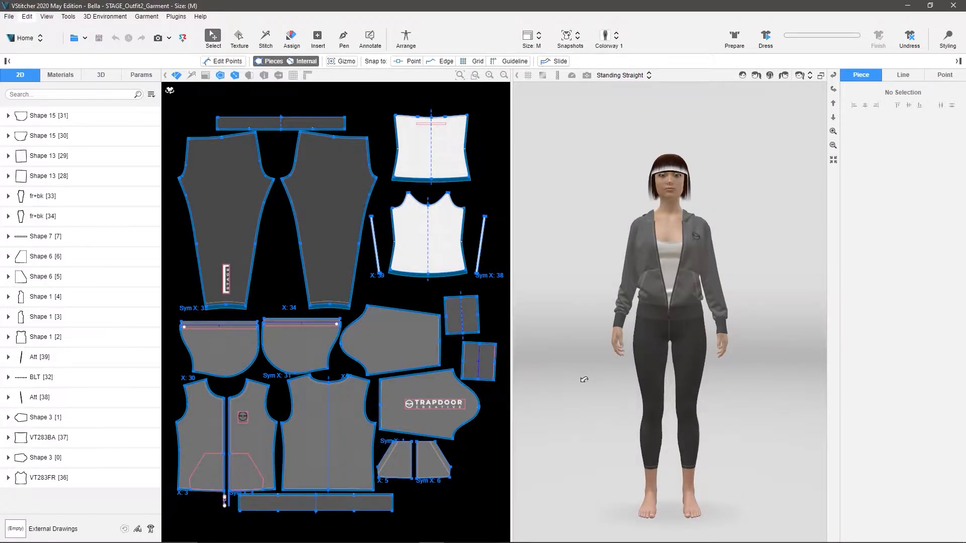
# - Show the STAGE 3D plugin settings and switch on Real-time updates
pyautogui.click(176, 16)
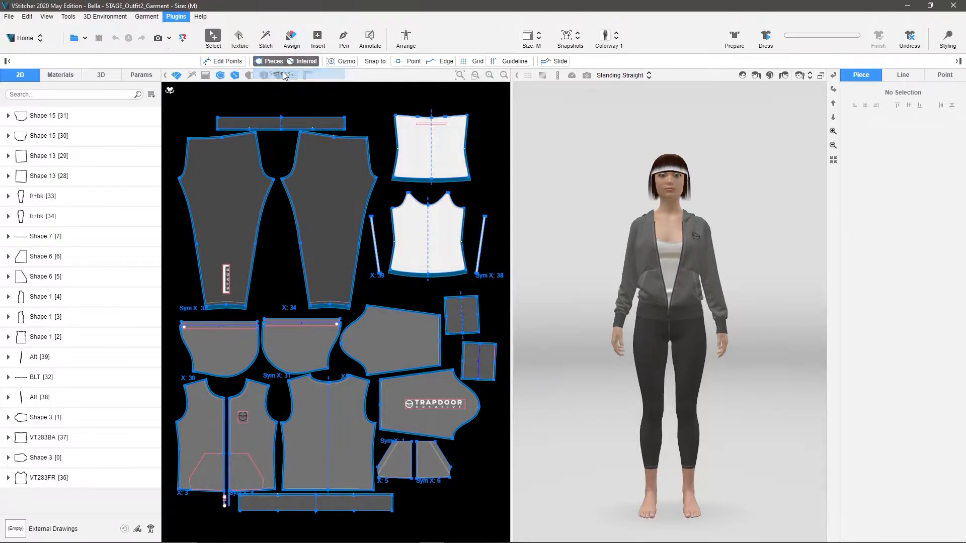
pyautogui.click(280, 74)
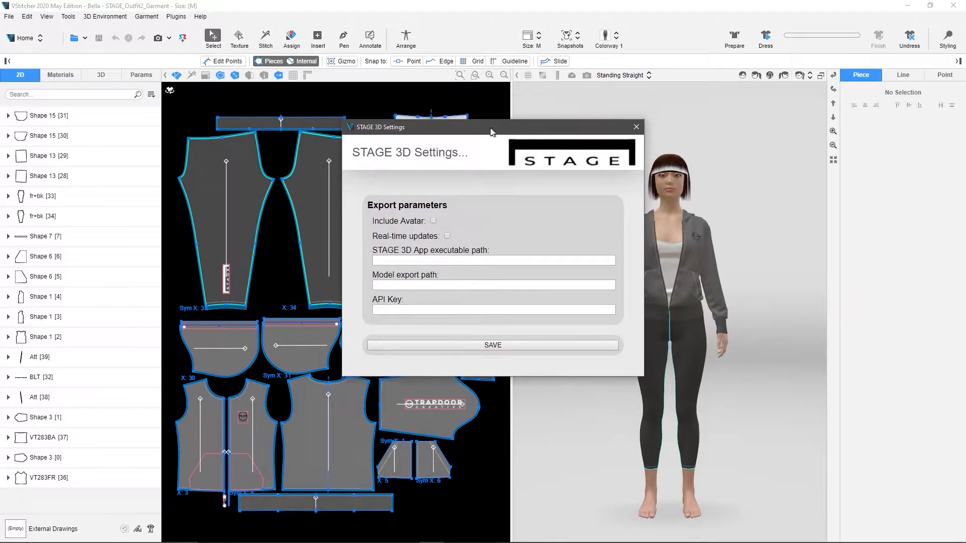
pyautogui.moveTo(492, 127); pyautogui.dragTo(492, 130)
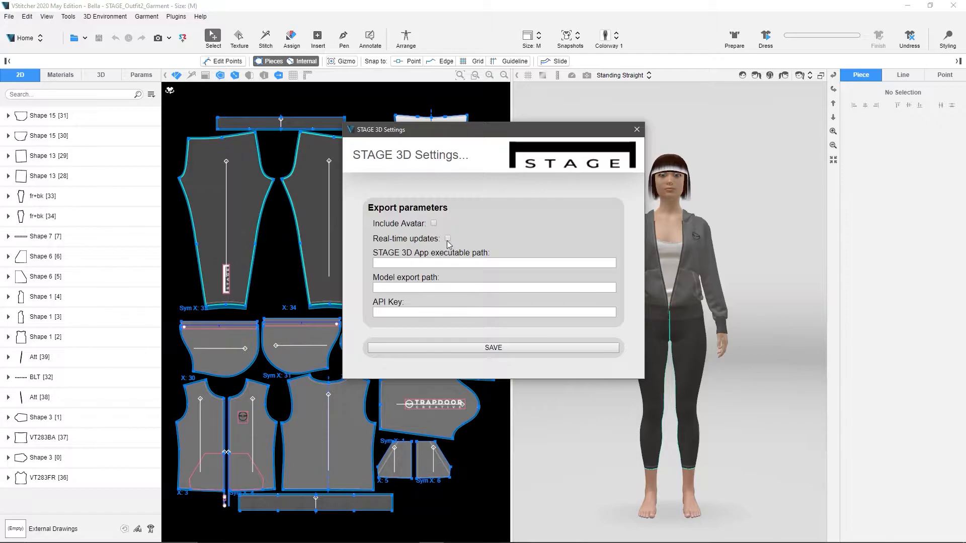
pyautogui.click(448, 240)
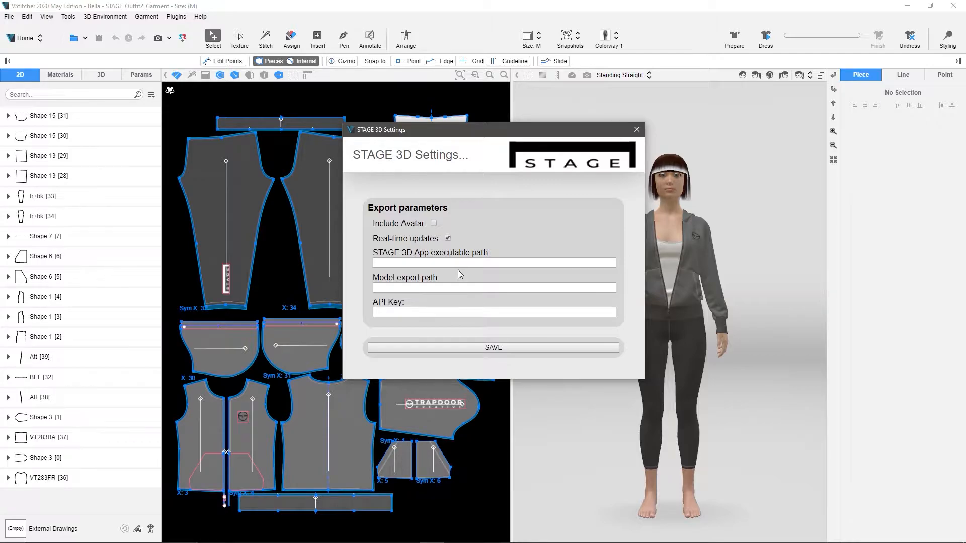
pyautogui.moveTo(462, 279)
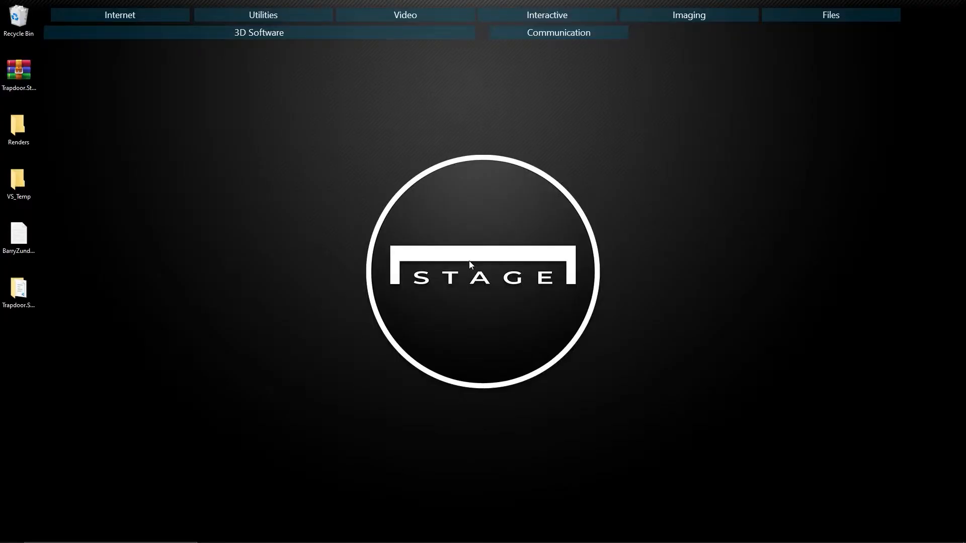
# - Copy the STAGE.exe shortcut target from its properties for the executable path
pyautogui.rightClick(158, 108)
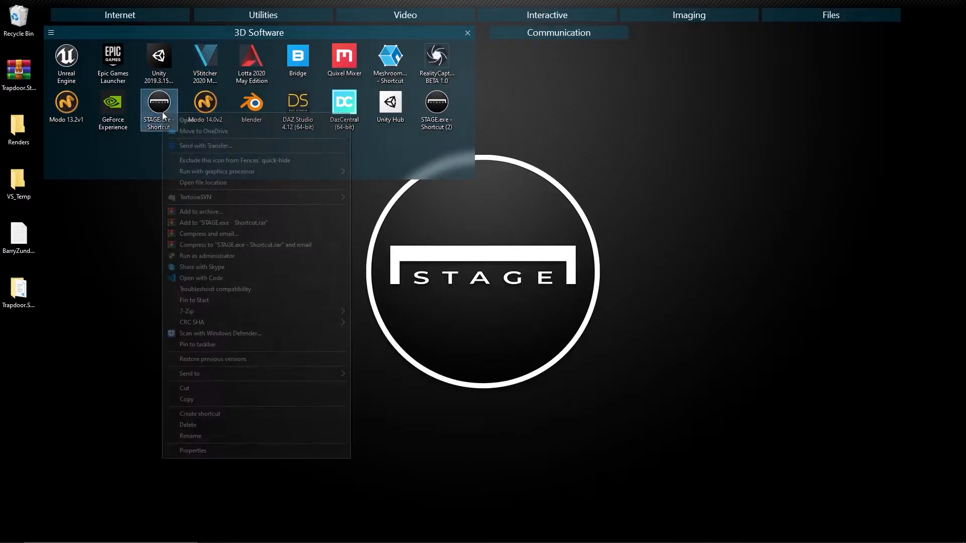
pyautogui.click(192, 451)
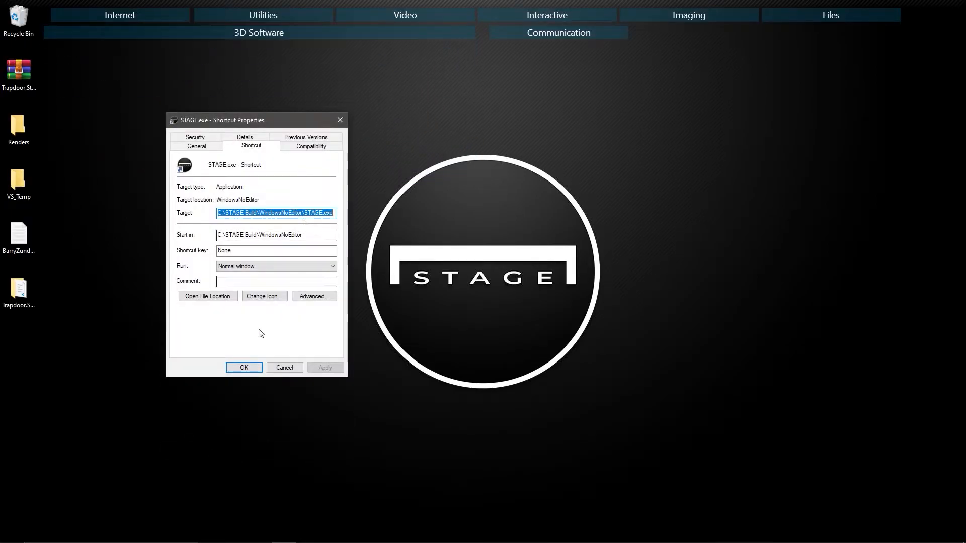
pyautogui.click(244, 367)
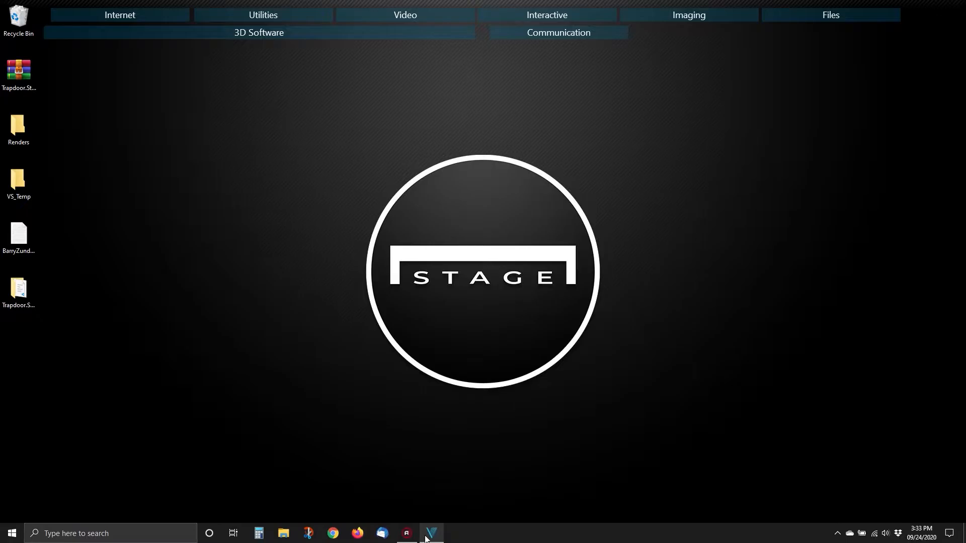
pyautogui.click(431, 533)
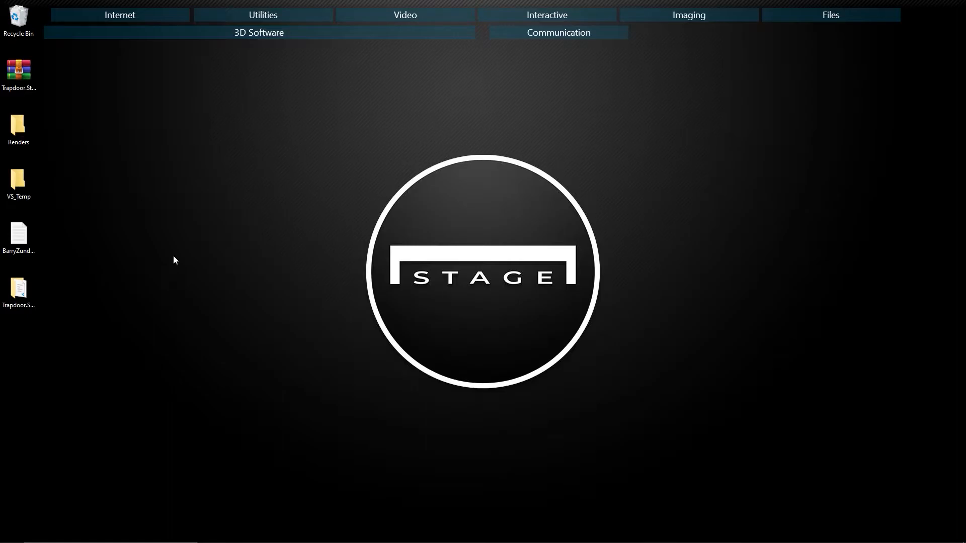
# - Set the export folder to C:\Users\barry\Desktop\VS_Temp and fetch the API key from its text file
pyautogui.click(18, 179)
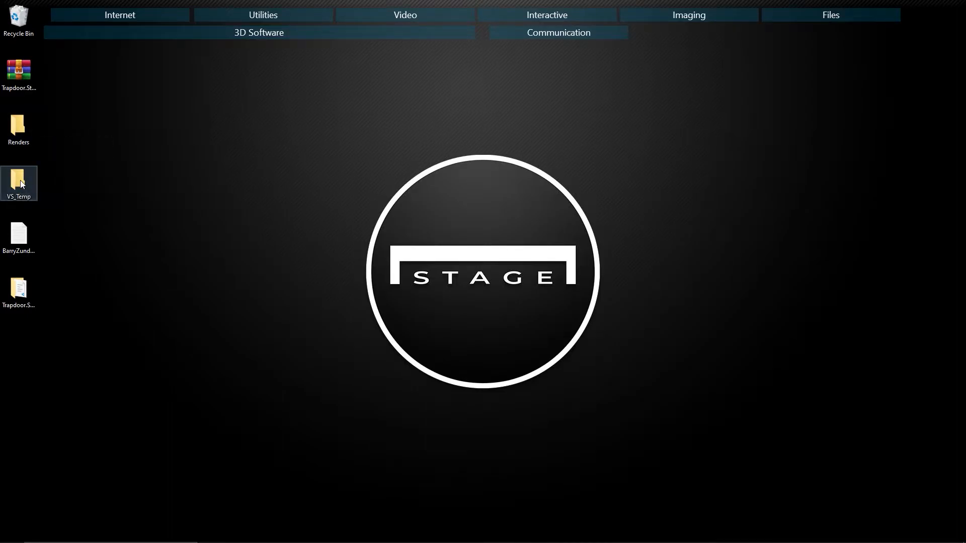
pyautogui.doubleClick(18, 183)
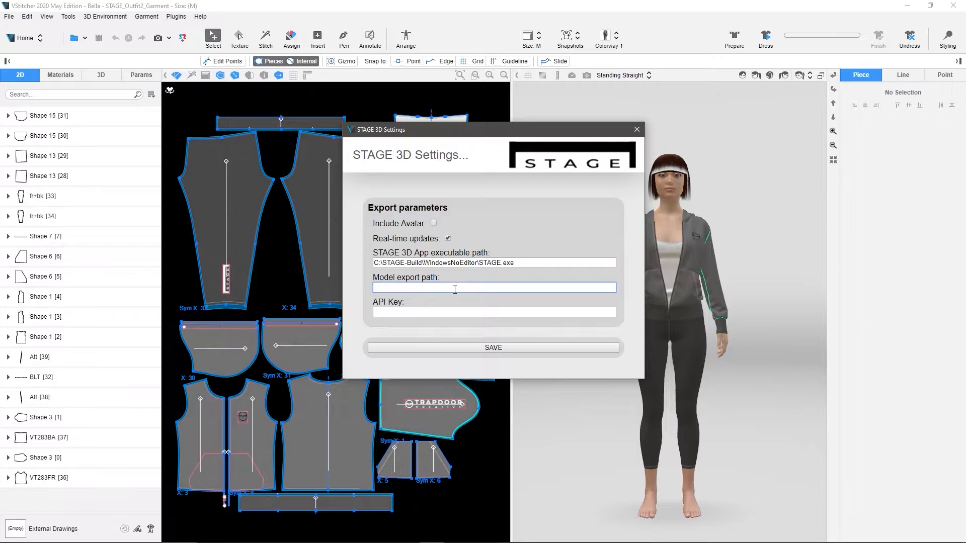
pyautogui.write('C:\\Users\\barry\\Desktop\\VS_Temp')
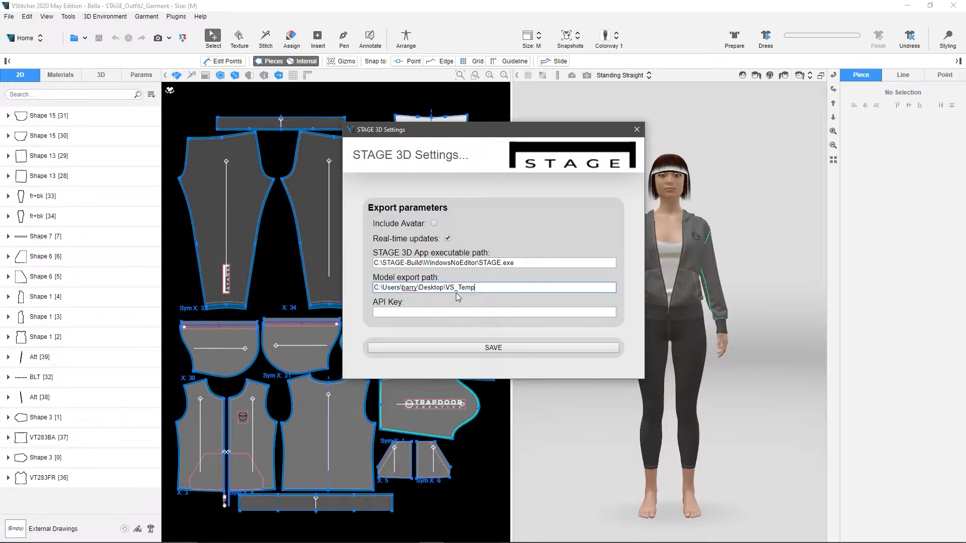
pyautogui.moveTo(418, 310)
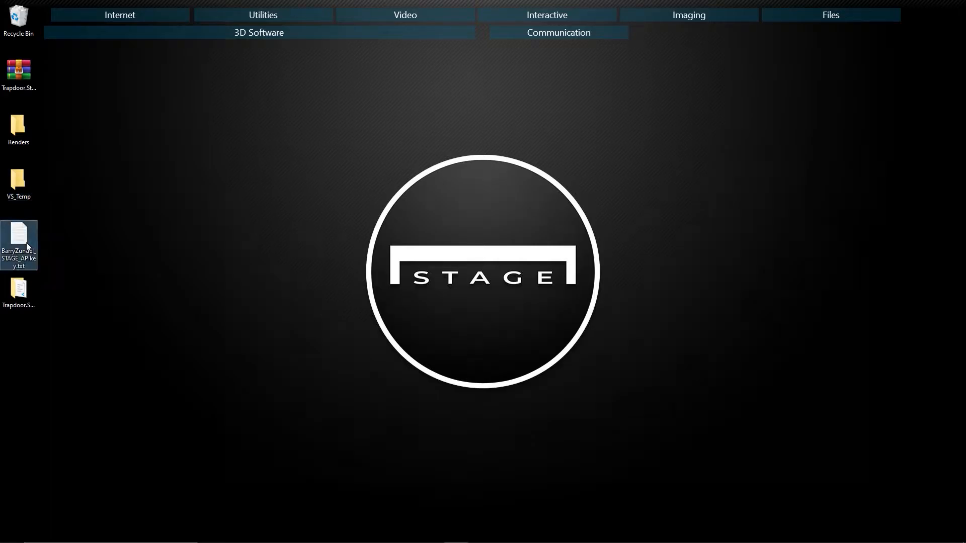
pyautogui.doubleClick(18, 235)
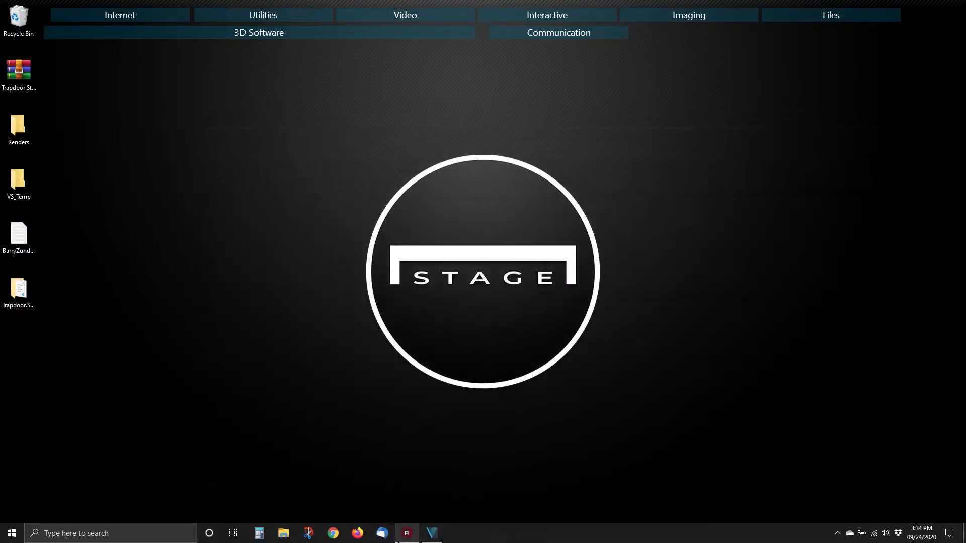
pyautogui.click(429, 534)
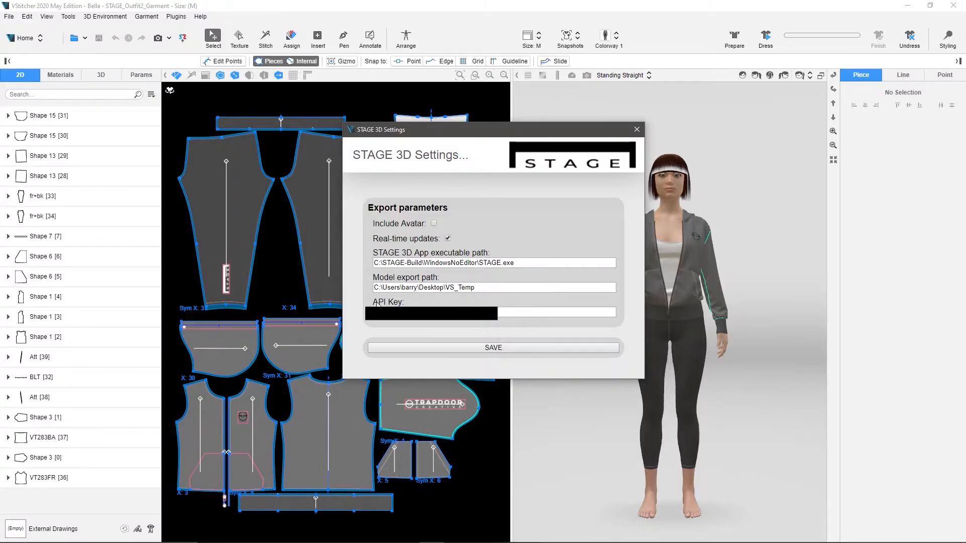
pyautogui.moveTo(377, 305)
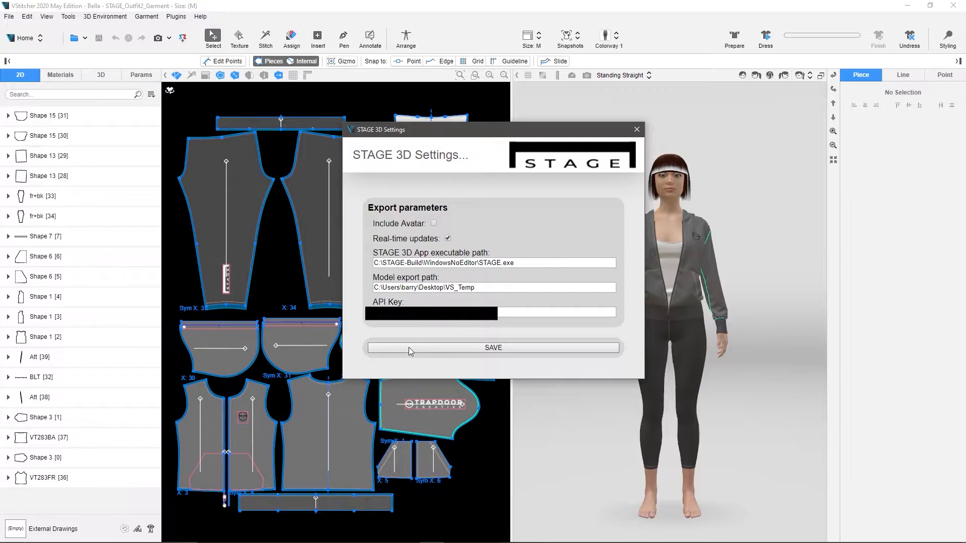
pyautogui.moveTo(542, 249)
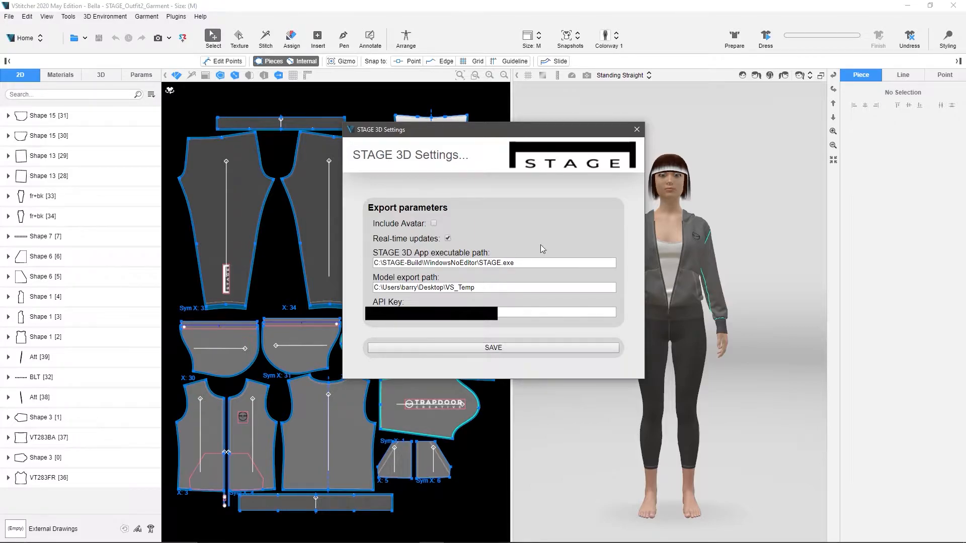
pyautogui.moveTo(635, 130)
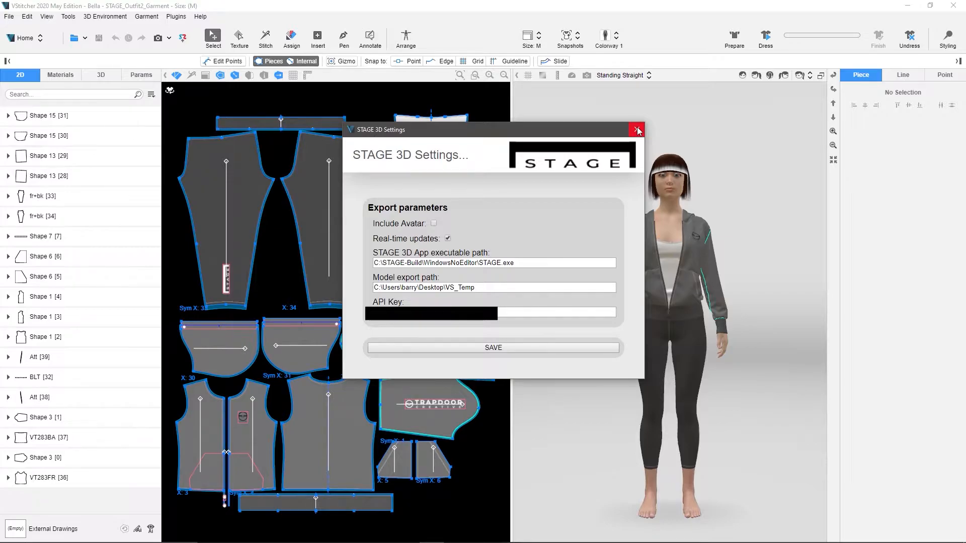
# - Close the STAGE 3D settings and launch STAGE 3D with the current outfit
pyautogui.click(638, 130)
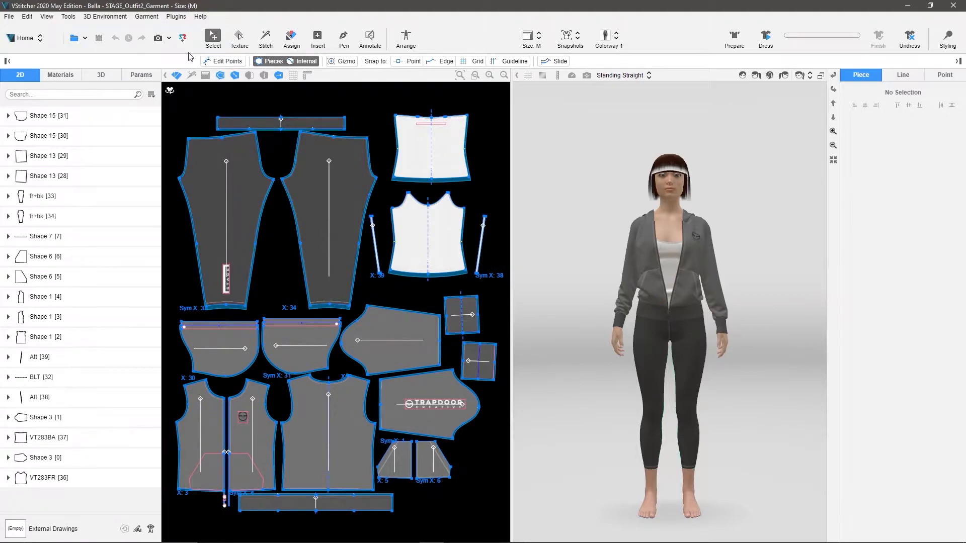
pyautogui.click(177, 16)
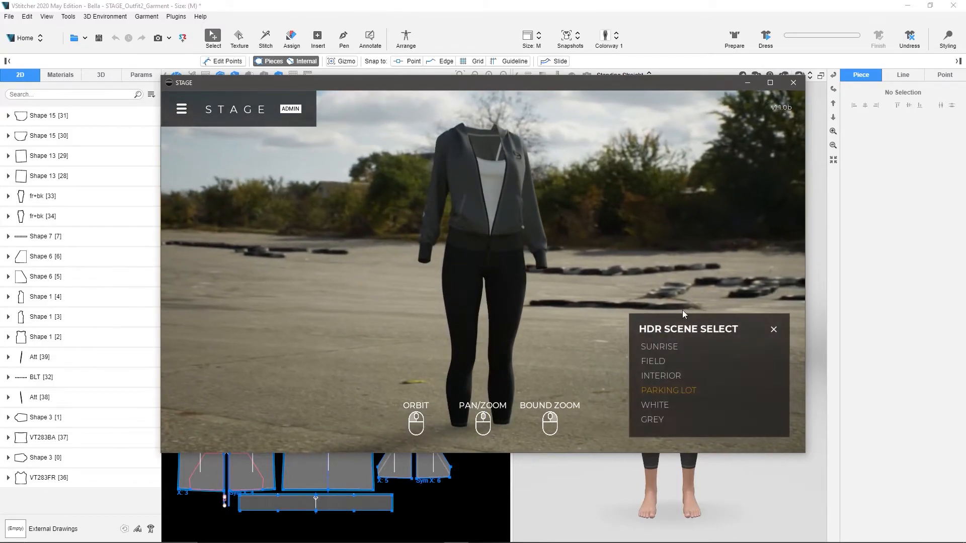
# - Preview Sunrise, Field and Interior scenes, keep the White backdrop, and bring VStitcher forward
pyautogui.click(658, 346)
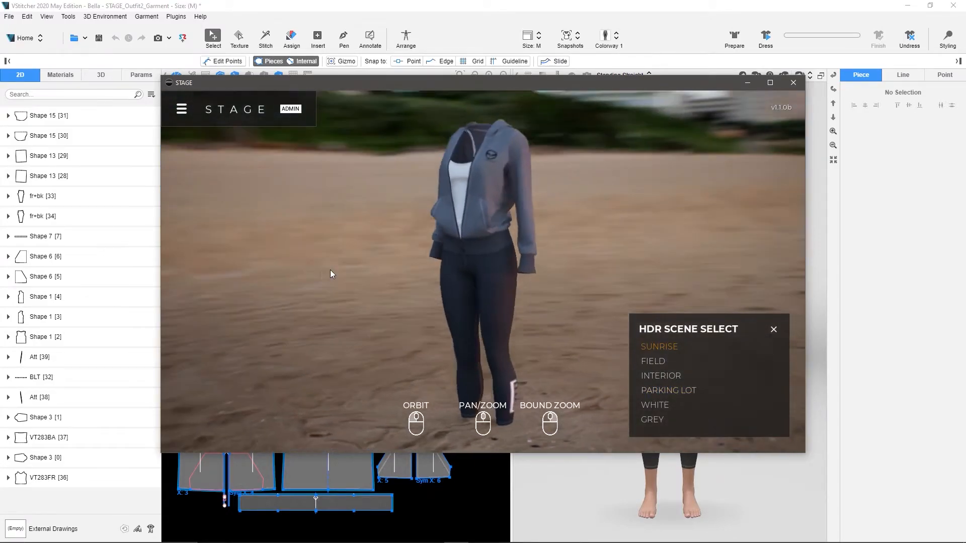
pyautogui.click(652, 361)
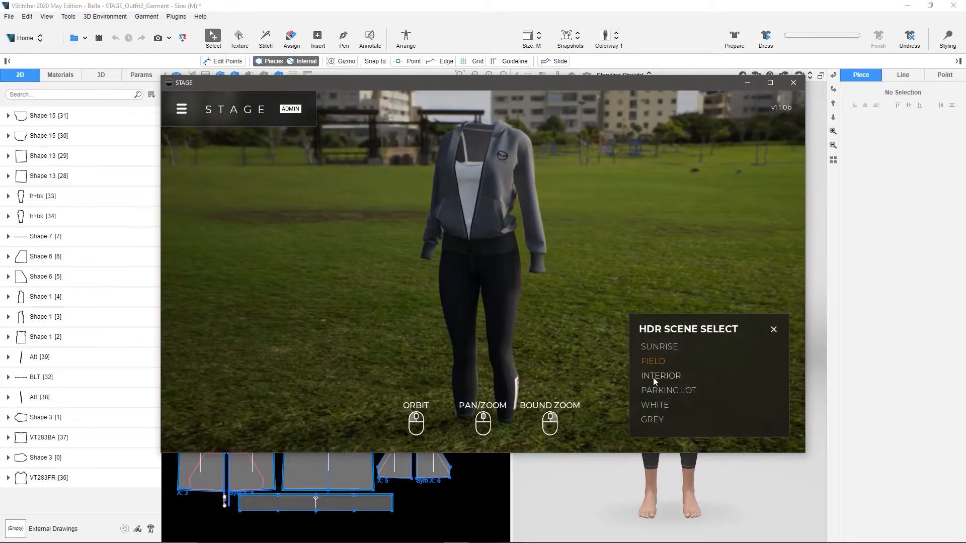
pyautogui.click(659, 375)
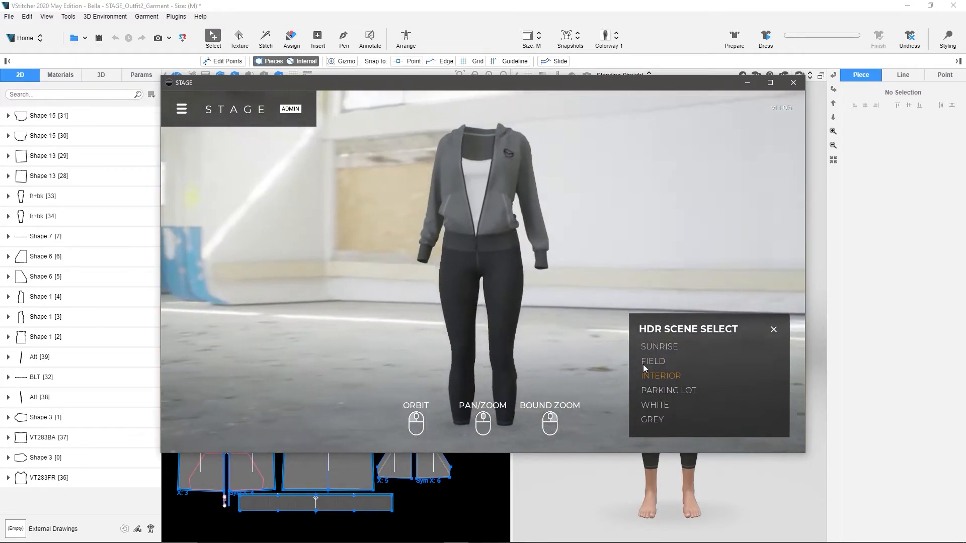
pyautogui.click(653, 405)
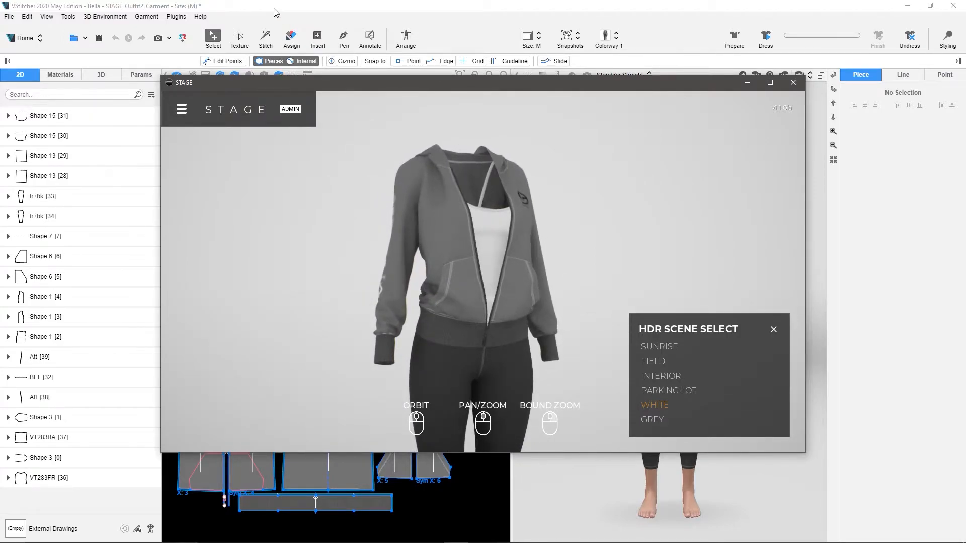
pyautogui.click(175, 16)
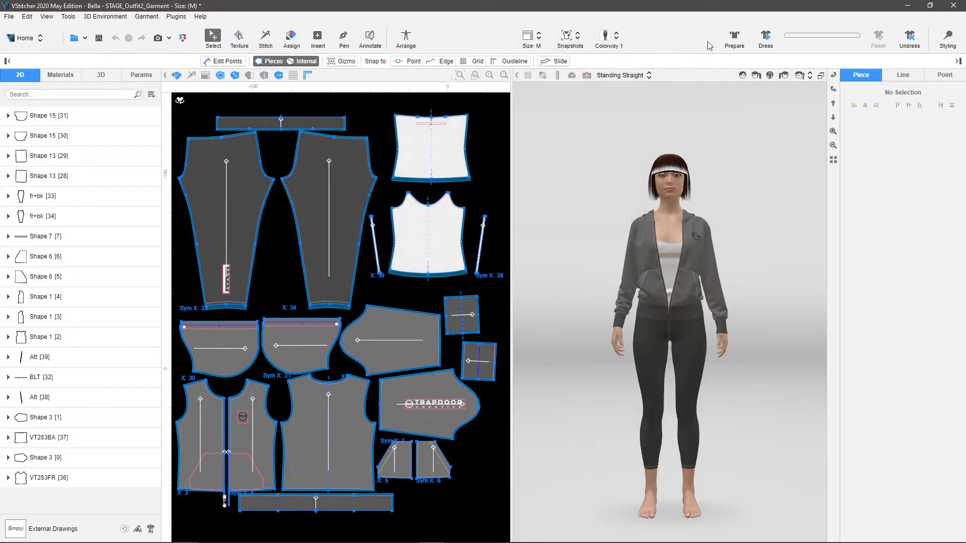
# - Try Colorway 4, then apply Colorway 3 to the outfit
pyautogui.click(605, 36)
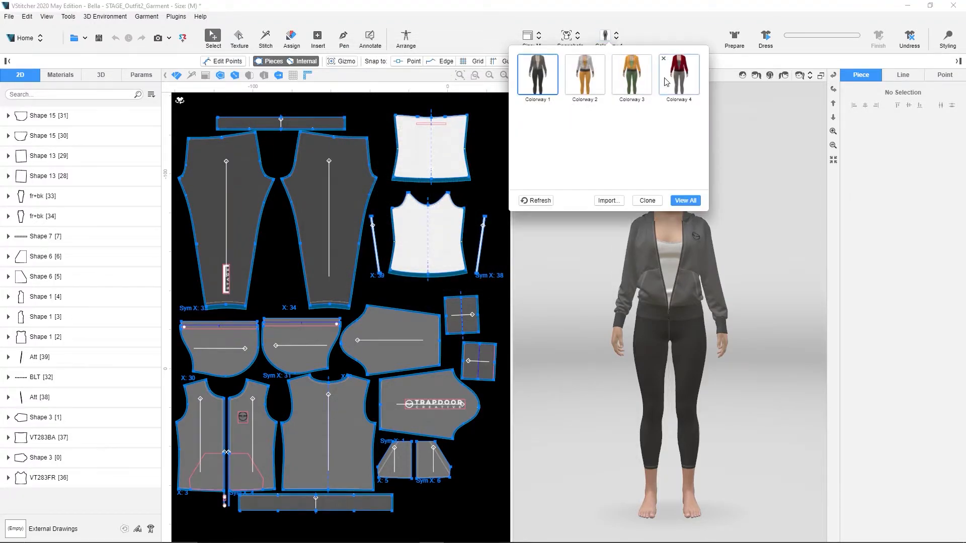
pyautogui.click(677, 73)
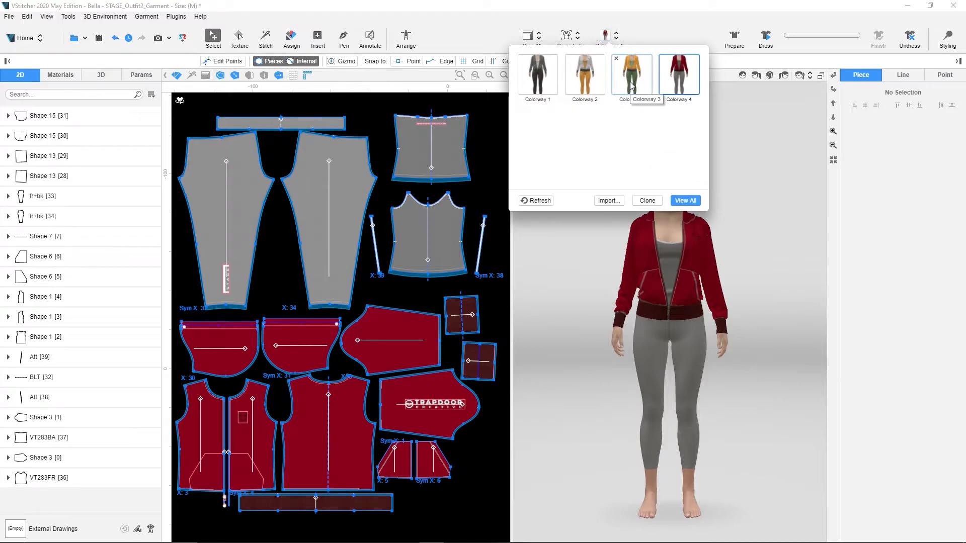
pyautogui.click(631, 72)
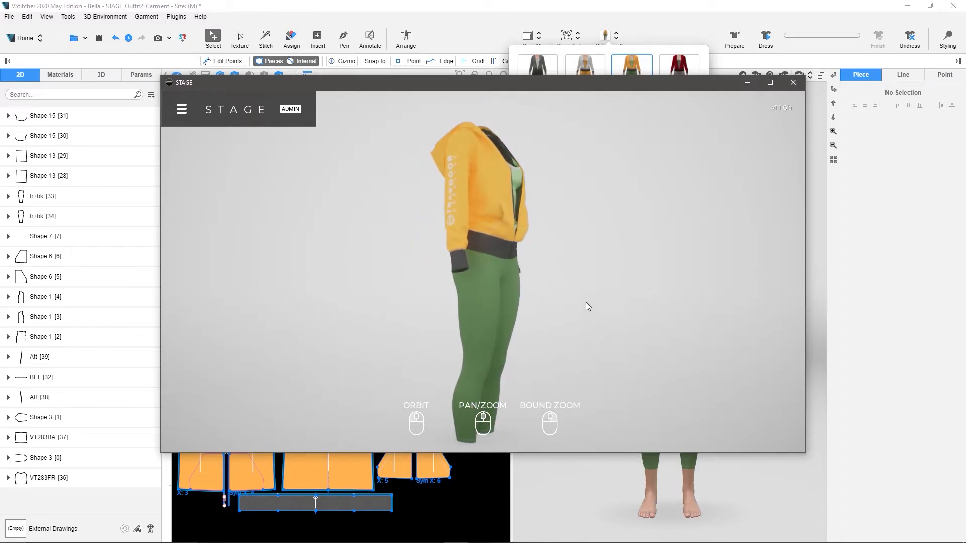
# - Switch the STAGE camera to a side-view preset
pyautogui.click(762, 237)
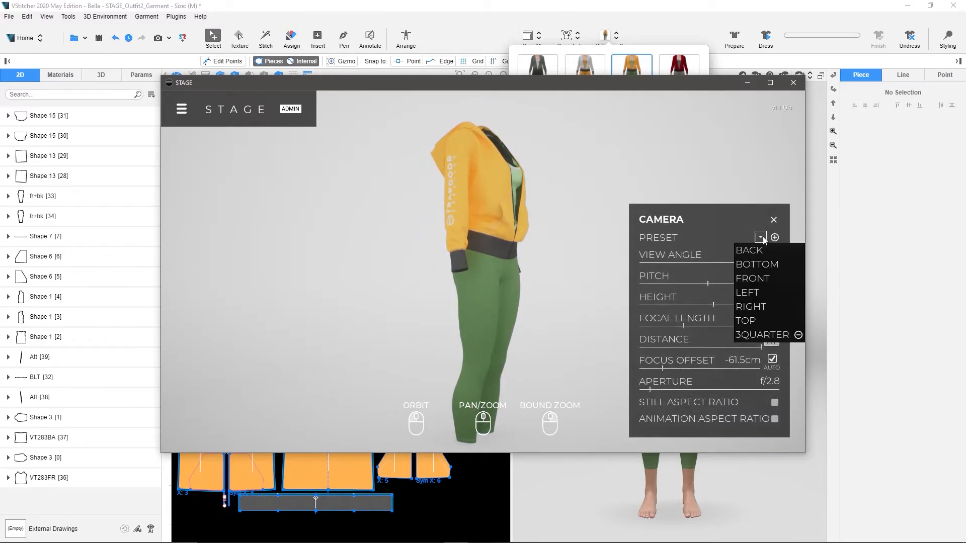
pyautogui.click(753, 278)
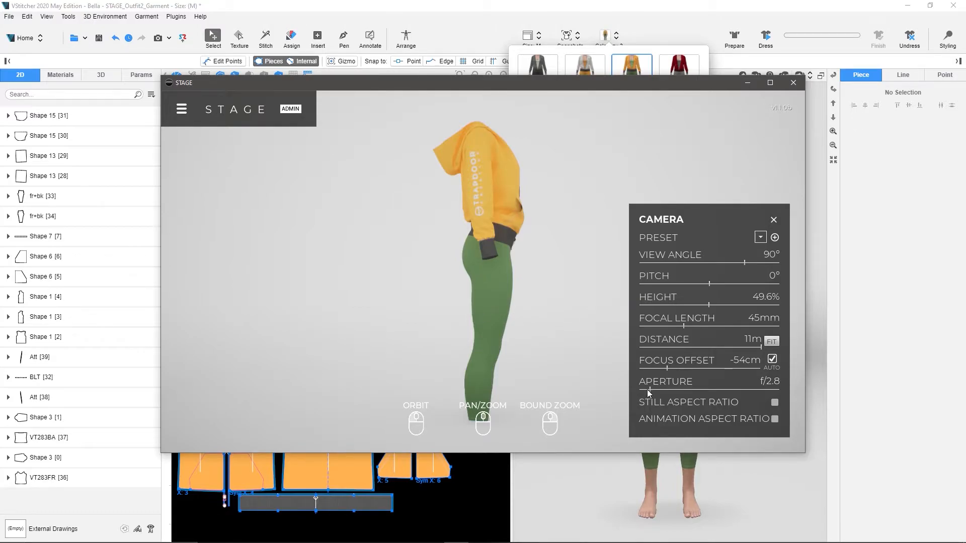
# - Check the 1500×2000 still image render resolution, then close the STAGE window
pyautogui.click(180, 109)
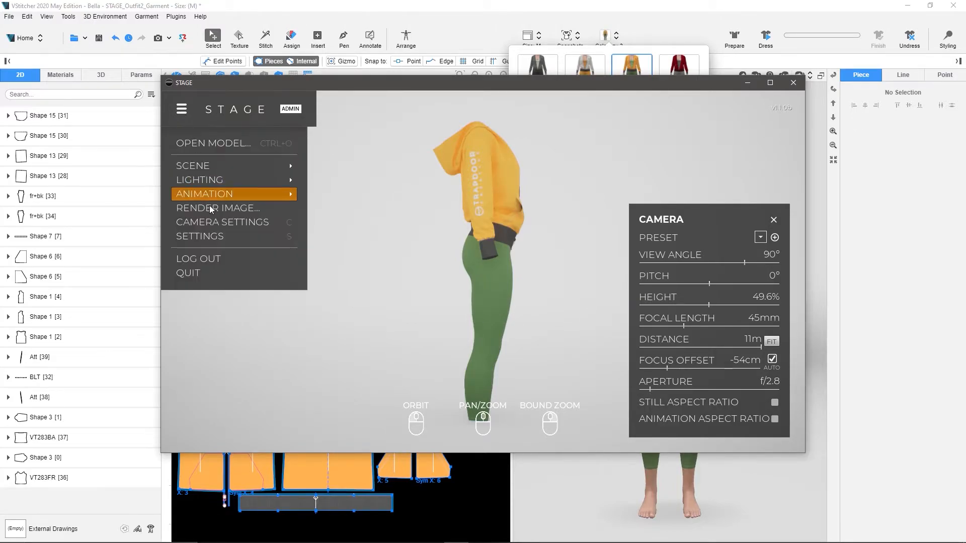
pyautogui.click(200, 235)
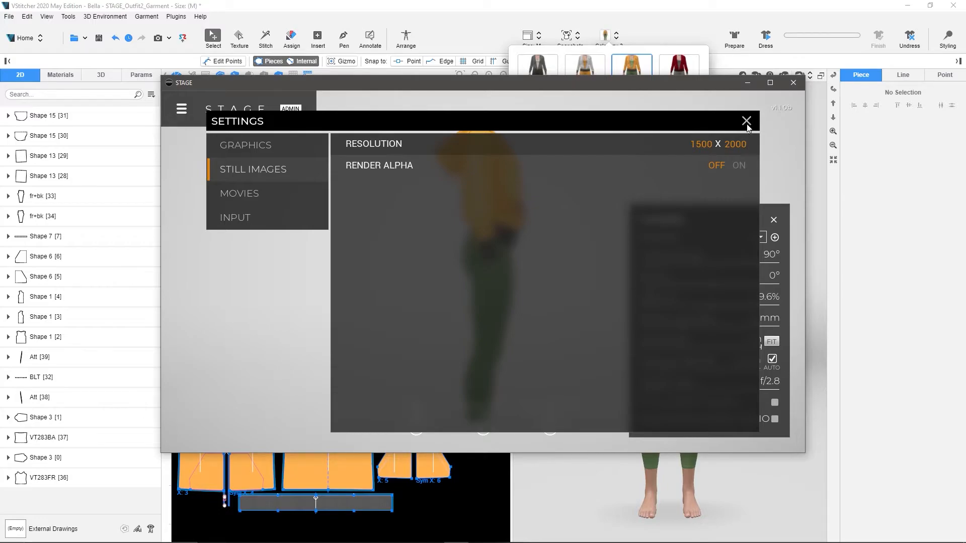
pyautogui.click(745, 121)
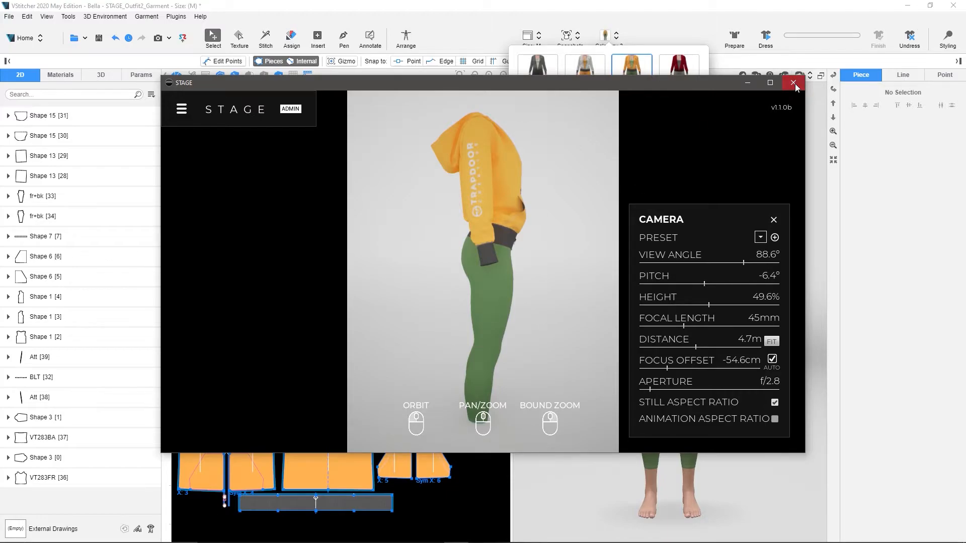
pyautogui.click(794, 84)
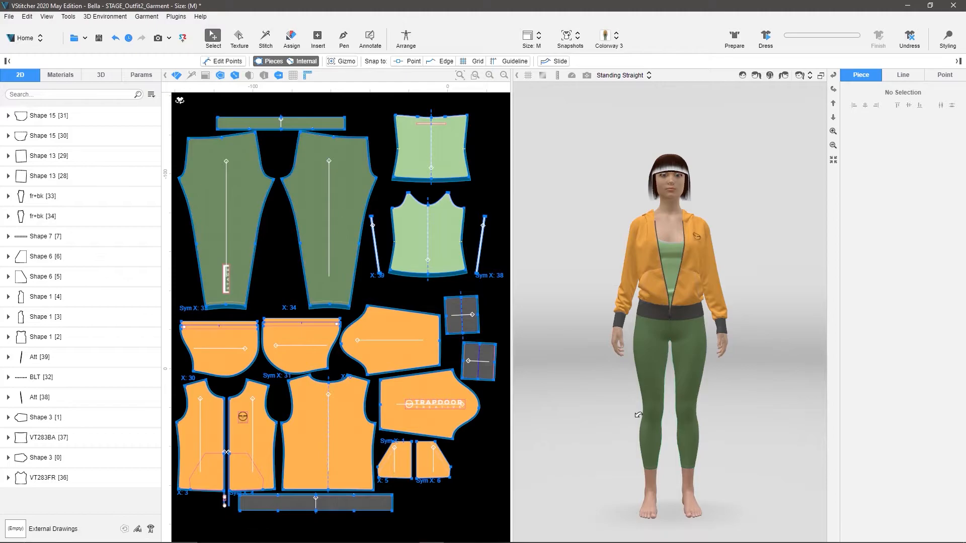
pyautogui.moveTo(635, 412)
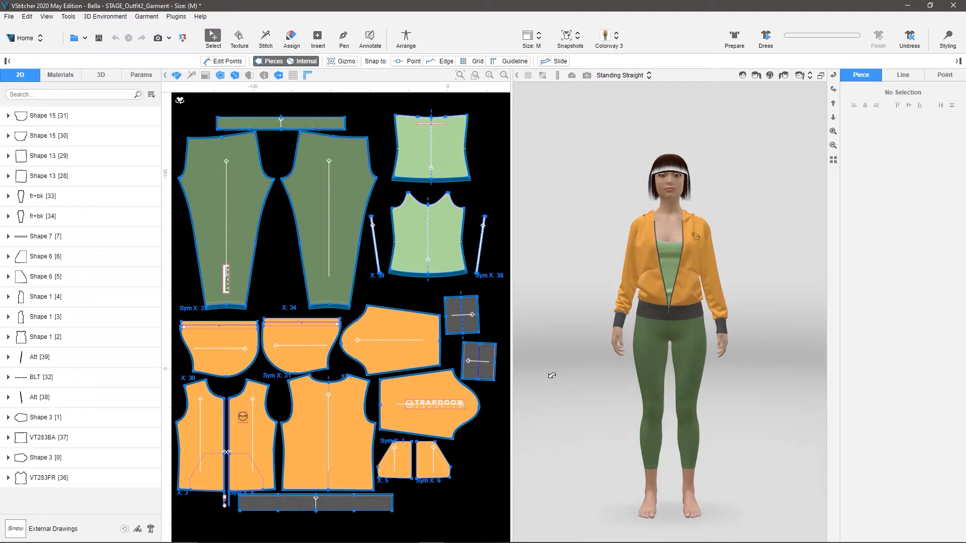
pyautogui.moveTo(415, 153)
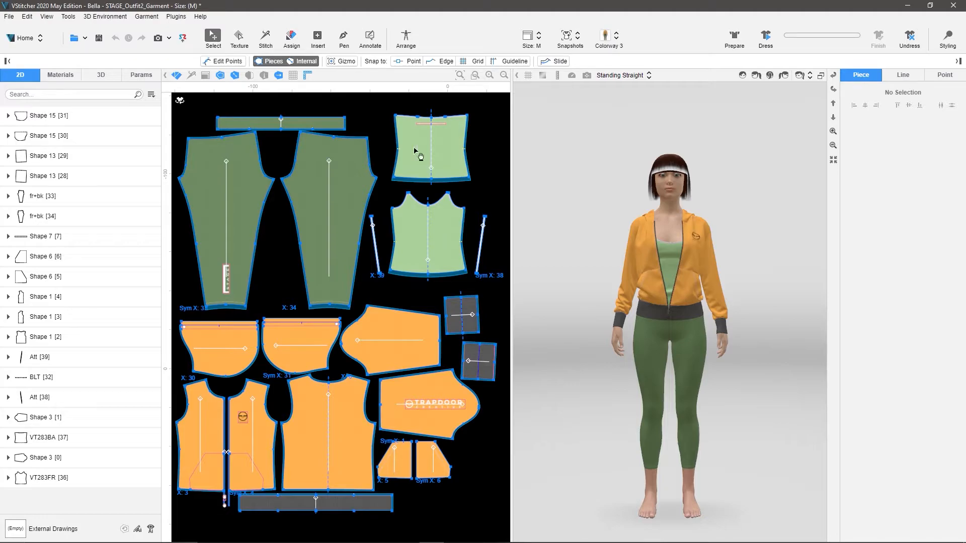
pyautogui.click(176, 16)
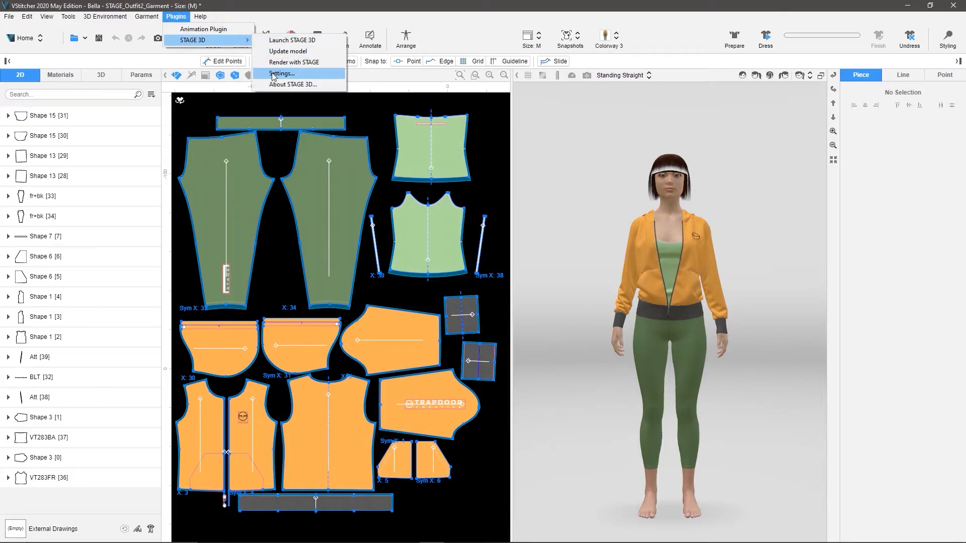
pyautogui.click(280, 74)
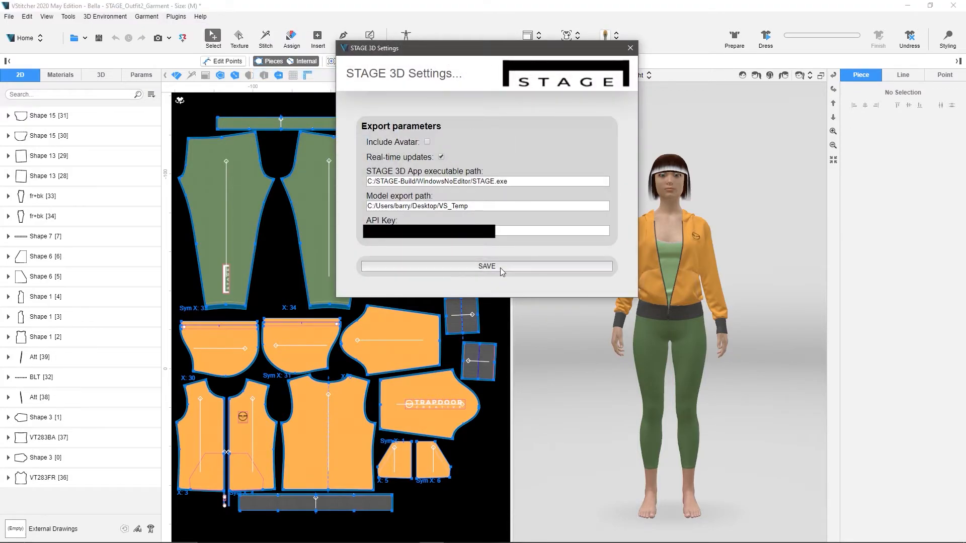
pyautogui.click(486, 266)
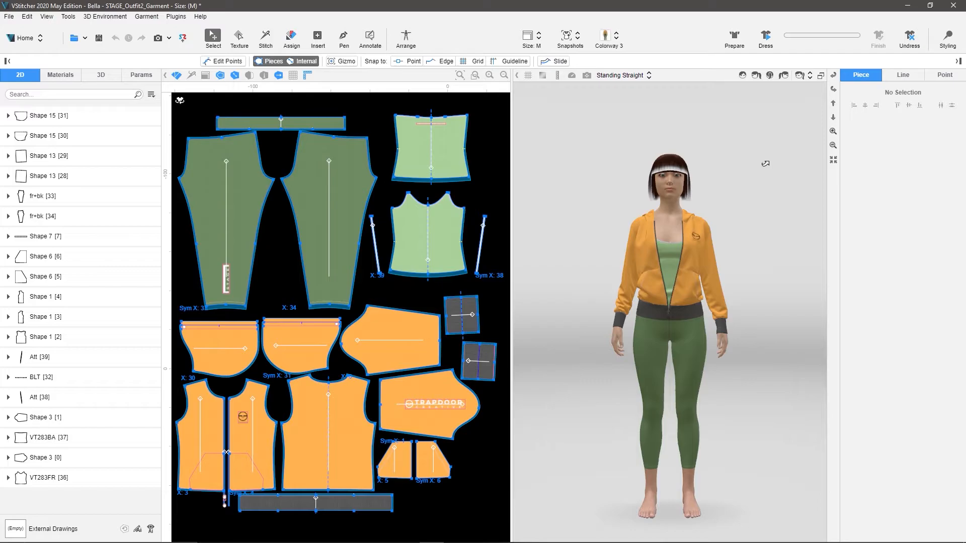
pyautogui.moveTo(752, 161)
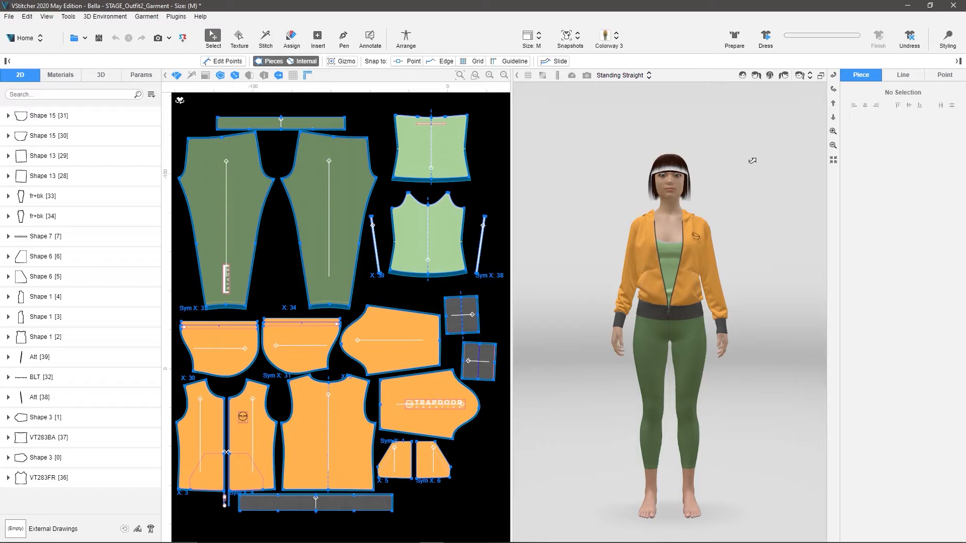
pyautogui.moveTo(737, 143)
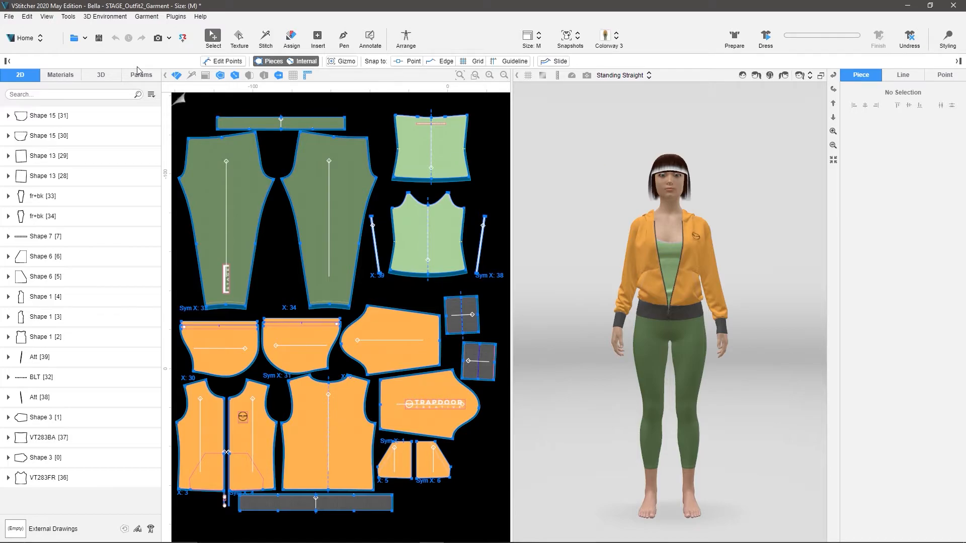
# - In Render with STAGE 3D, turn off the transparency layer and set width 1500, height 2000
pyautogui.click(175, 17)
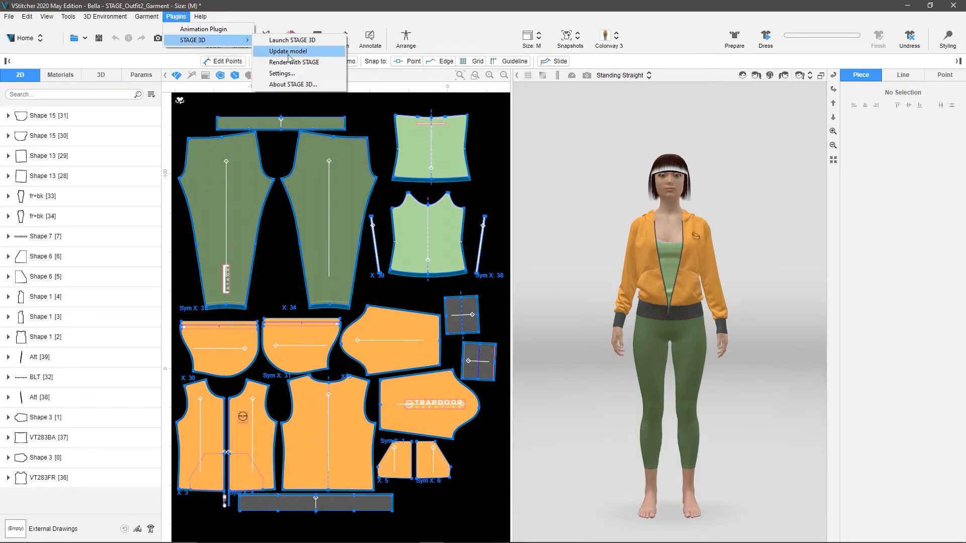
pyautogui.moveTo(305, 62)
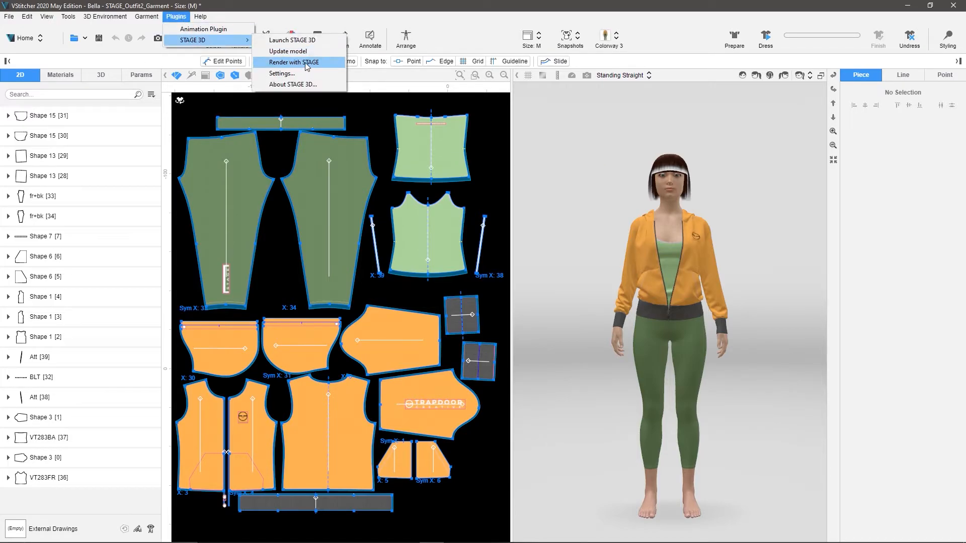
pyautogui.click(295, 63)
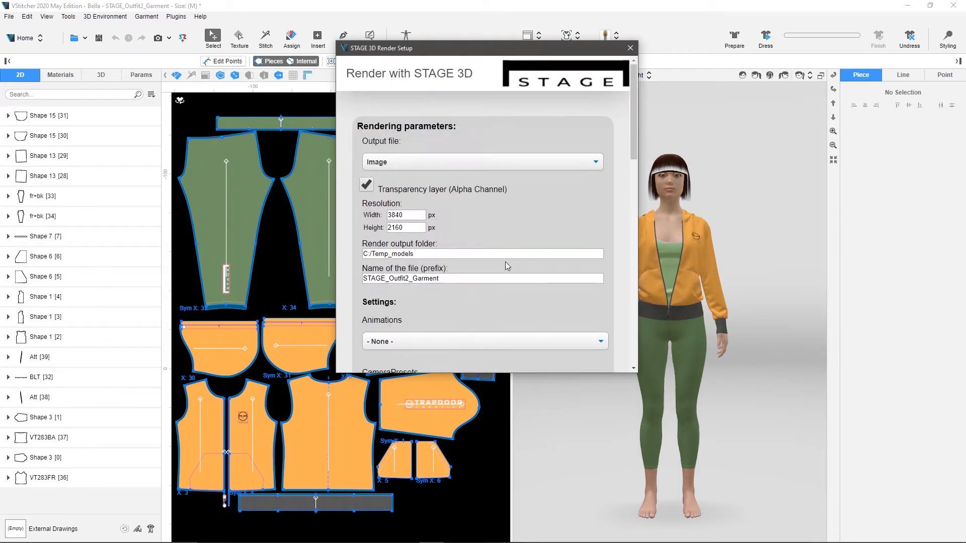
pyautogui.click(481, 161)
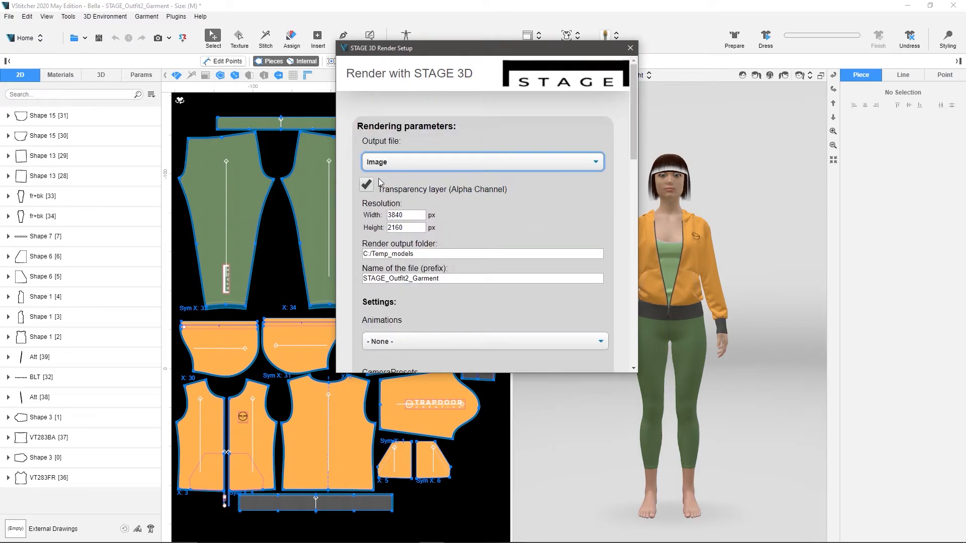
pyautogui.click(366, 184)
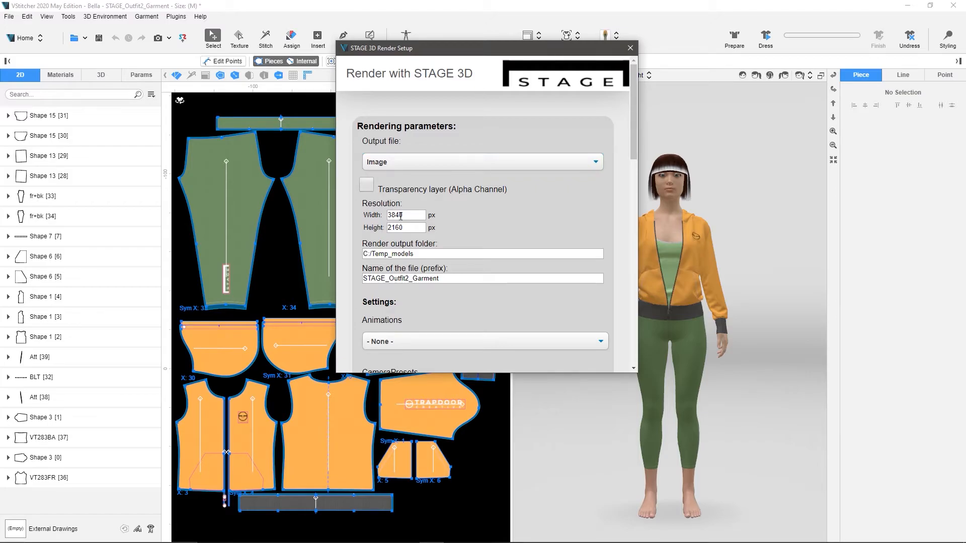
pyautogui.write('1500')
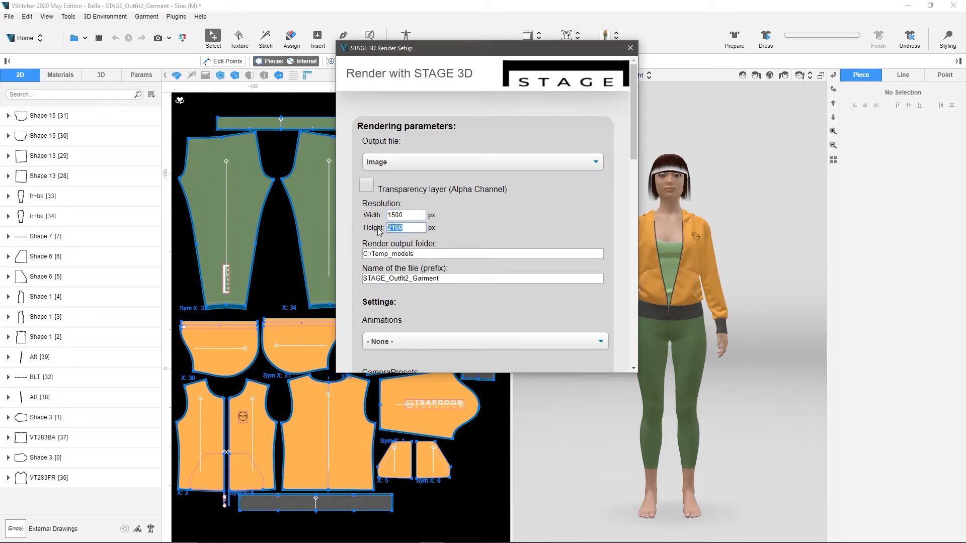
pyautogui.write('2000')
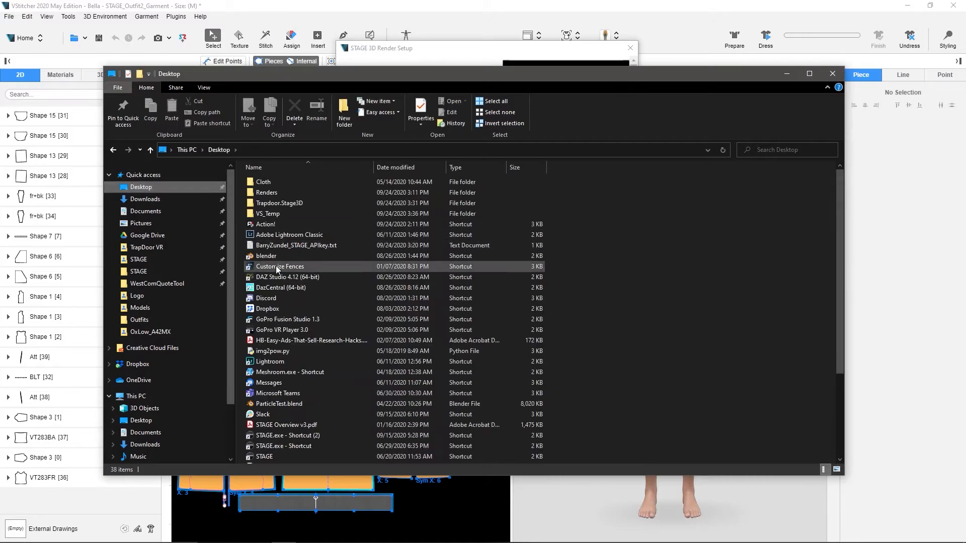
# - Set the output folder to C:\Users\barry\Desktop\Renders
pyautogui.doubleClick(267, 193)
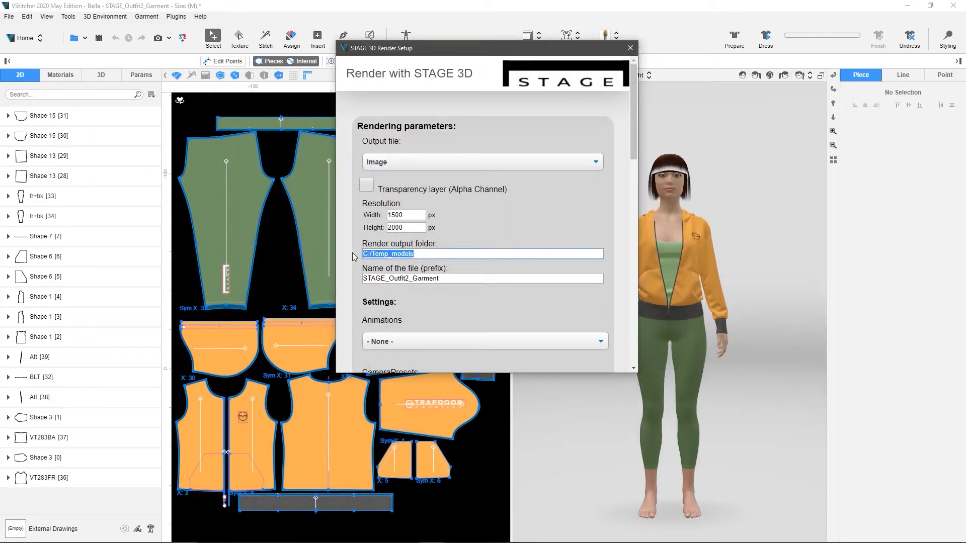
pyautogui.write('C:\\Users\\barry\\Desktop\\Renders')
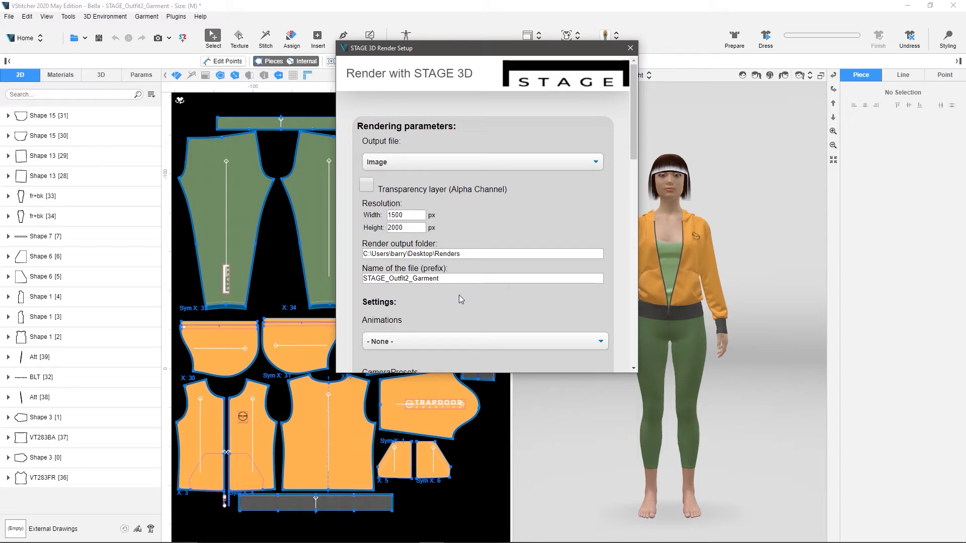
# - Select the Back, Front, Left, Right and 3Quarter camera presets to render
pyautogui.scroll(-3)
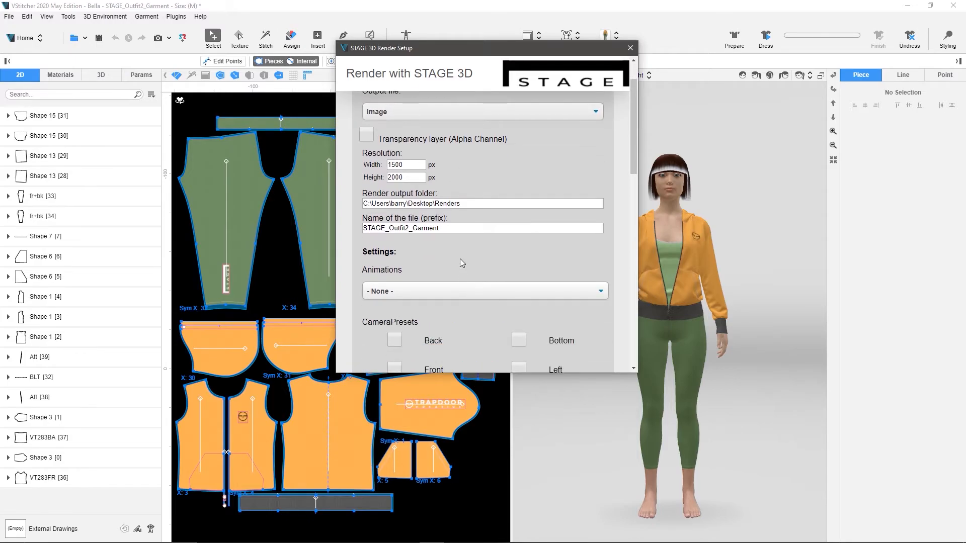
pyautogui.scroll(-3)
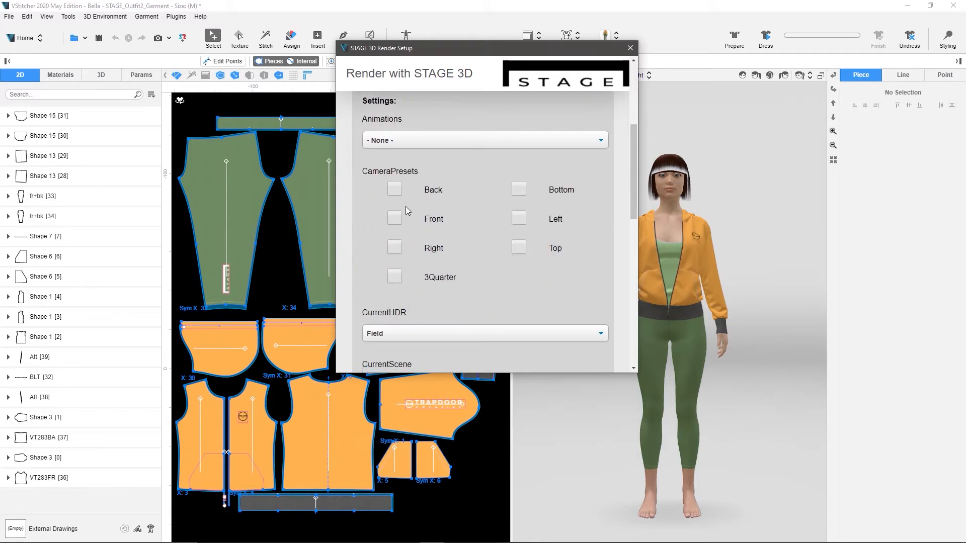
pyautogui.click(395, 219)
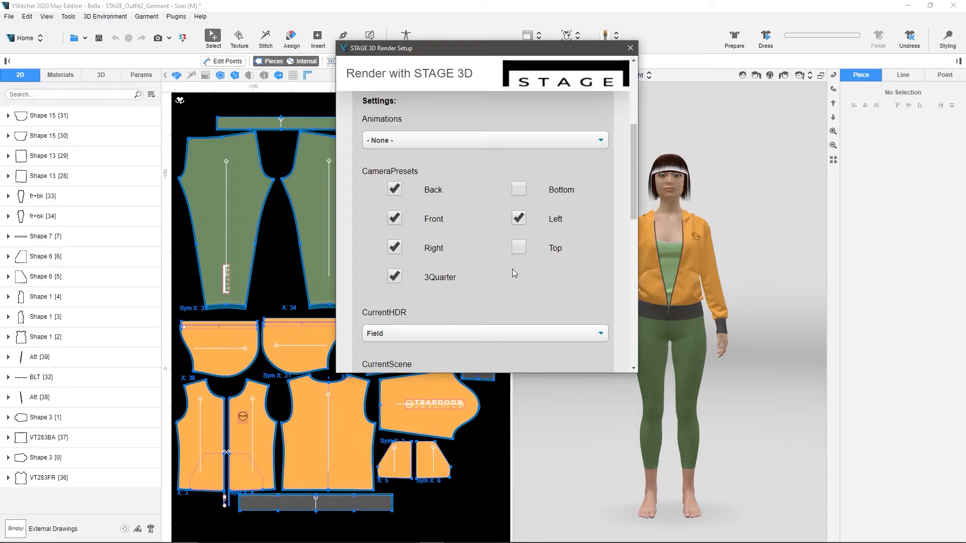
pyautogui.click(484, 284)
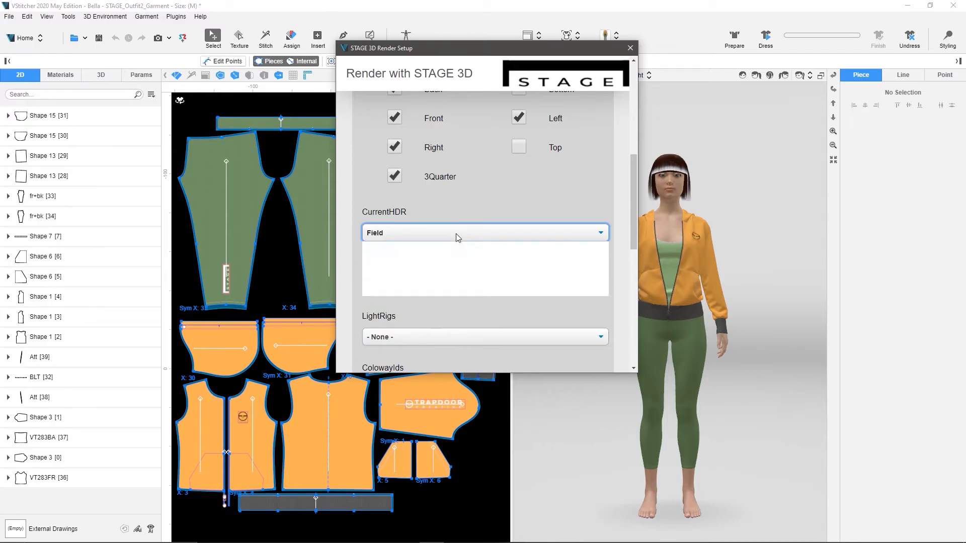
# - Choose the Parking Lot HDR with all colorways and start the render
pyautogui.click(484, 232)
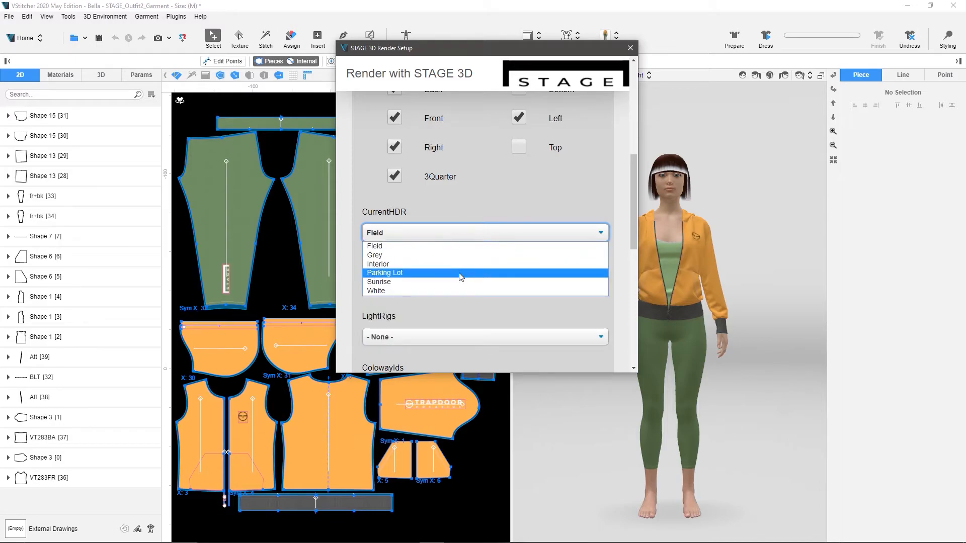
pyautogui.click(384, 273)
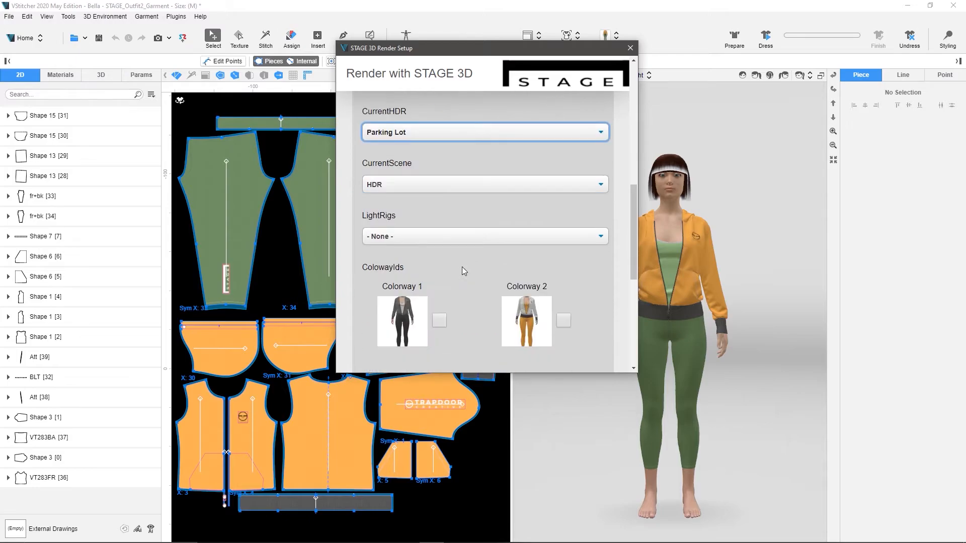
pyautogui.scroll(-3)
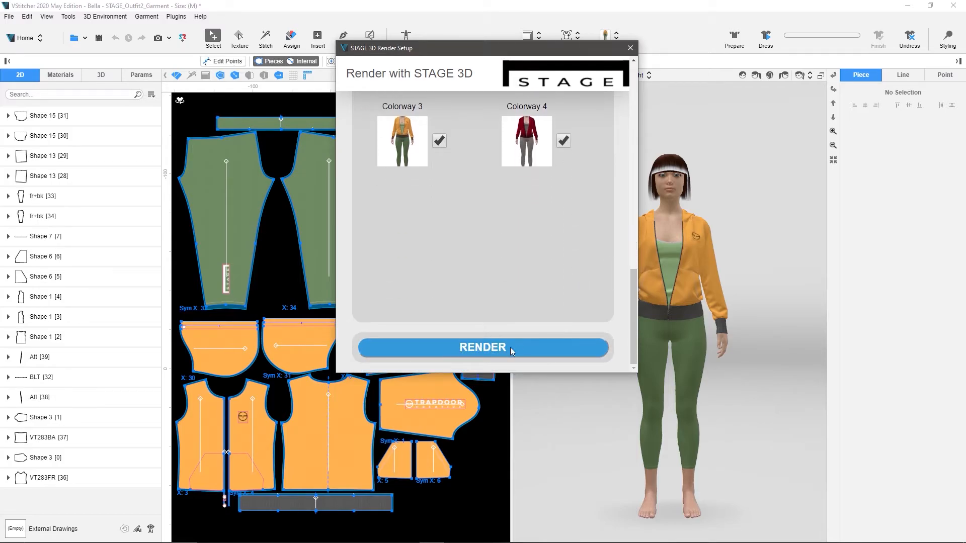
pyautogui.click(482, 348)
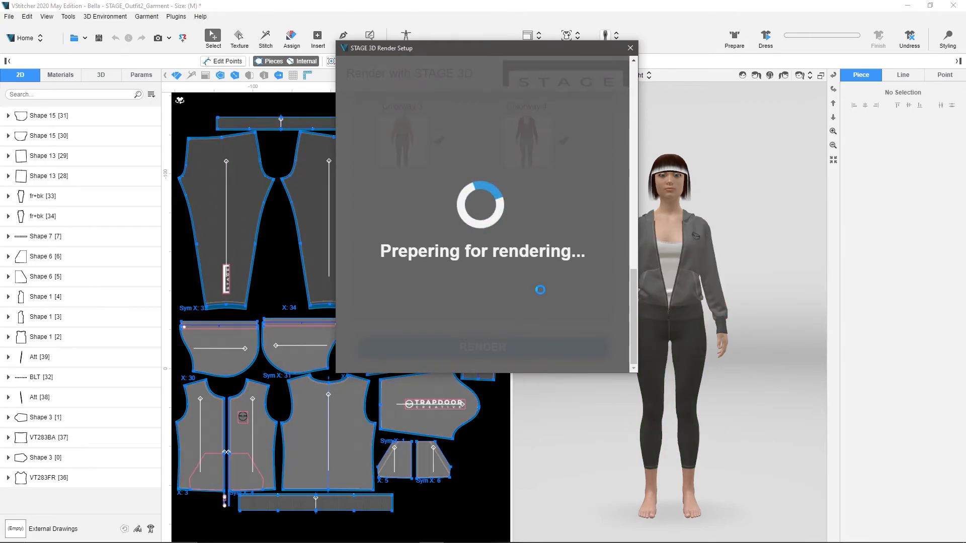
pyautogui.moveTo(541, 294)
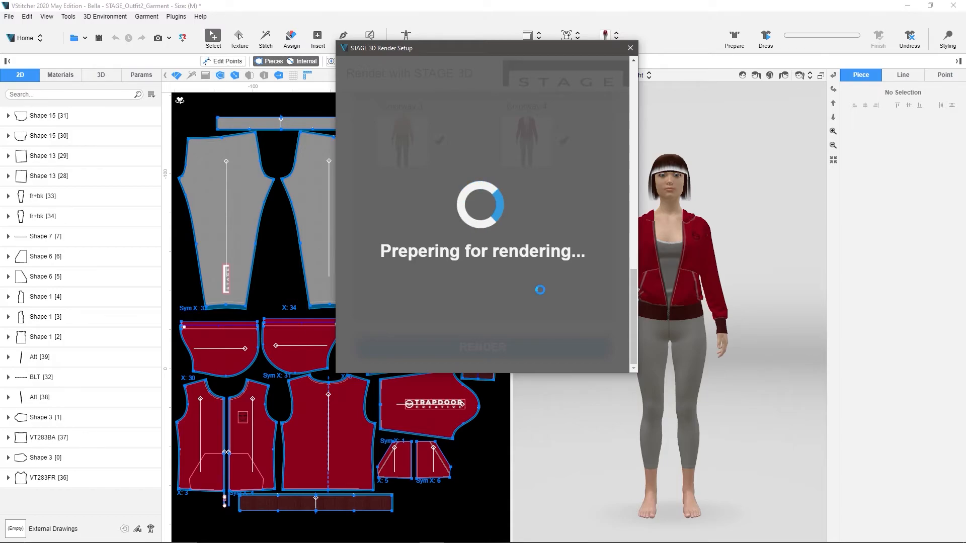
pyautogui.moveTo(542, 293)
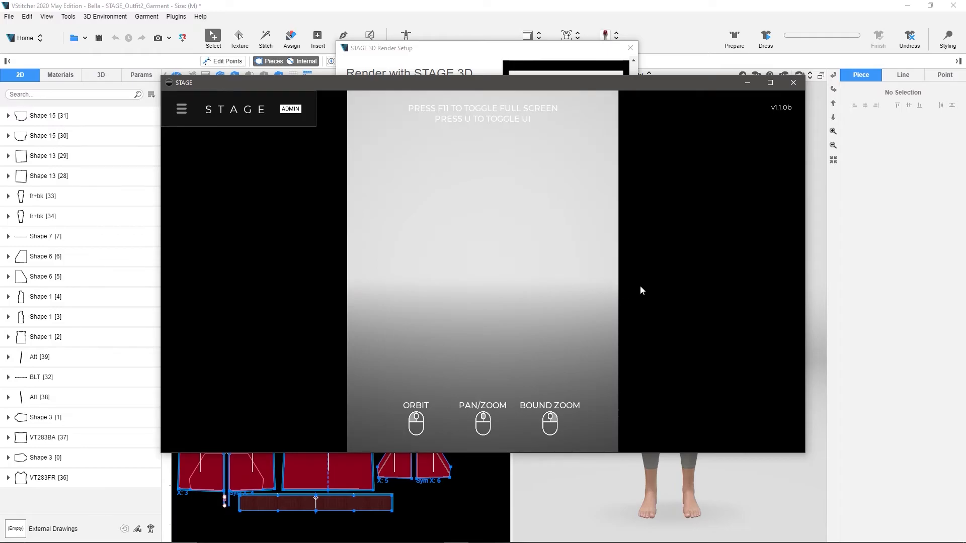
pyautogui.moveTo(659, 264)
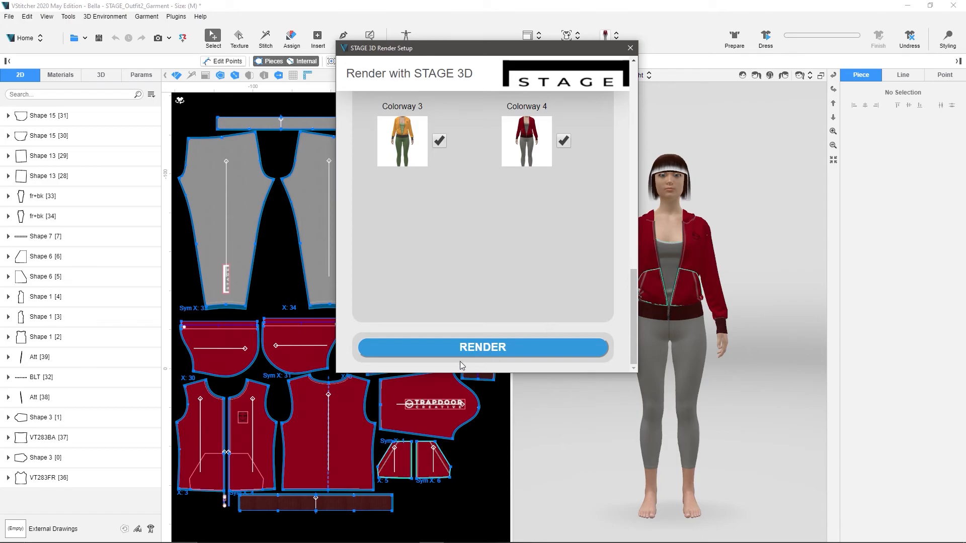
# - Browse Desktop\Renders, widen the Name column and check the Colorway 1 3Quarter 1500×2000 PNG
pyautogui.click(482, 347)
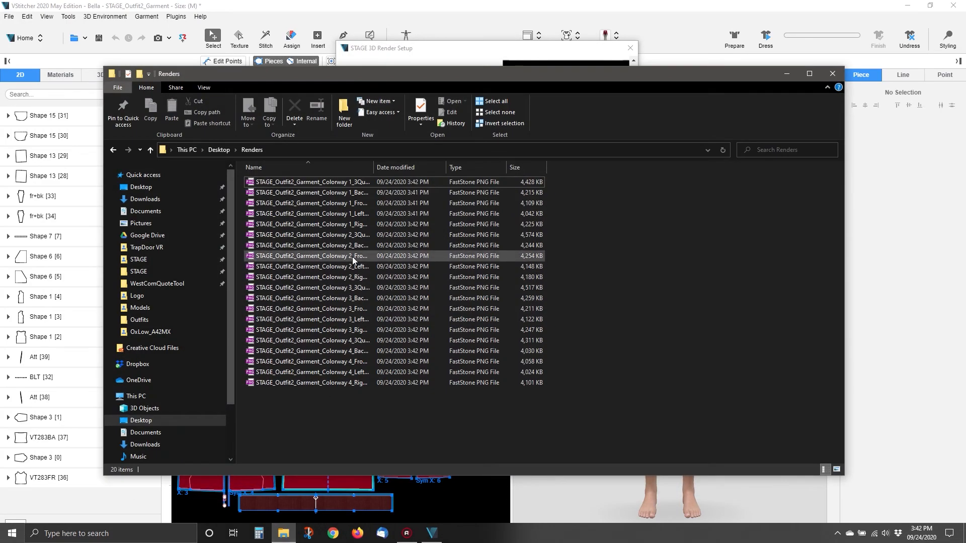
pyautogui.click(311, 319)
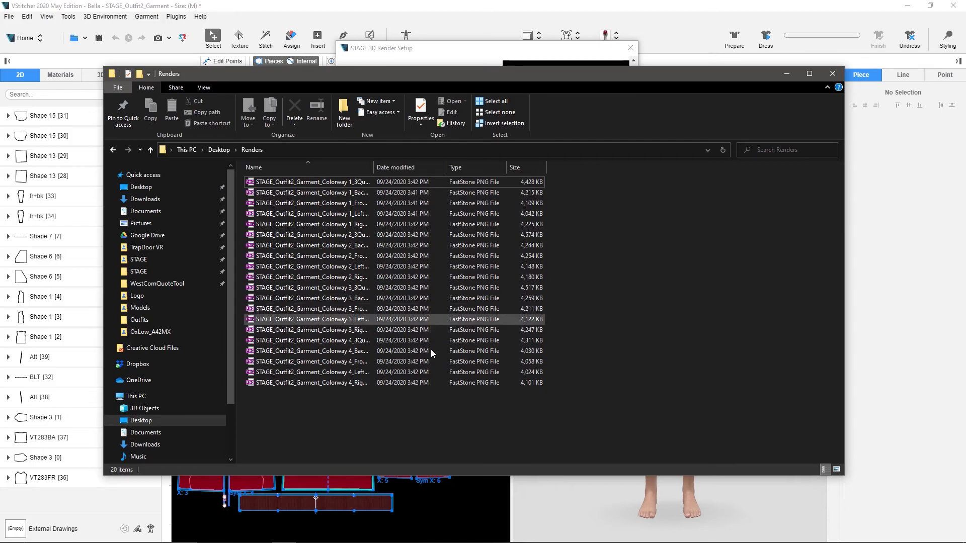
pyautogui.click(309, 182)
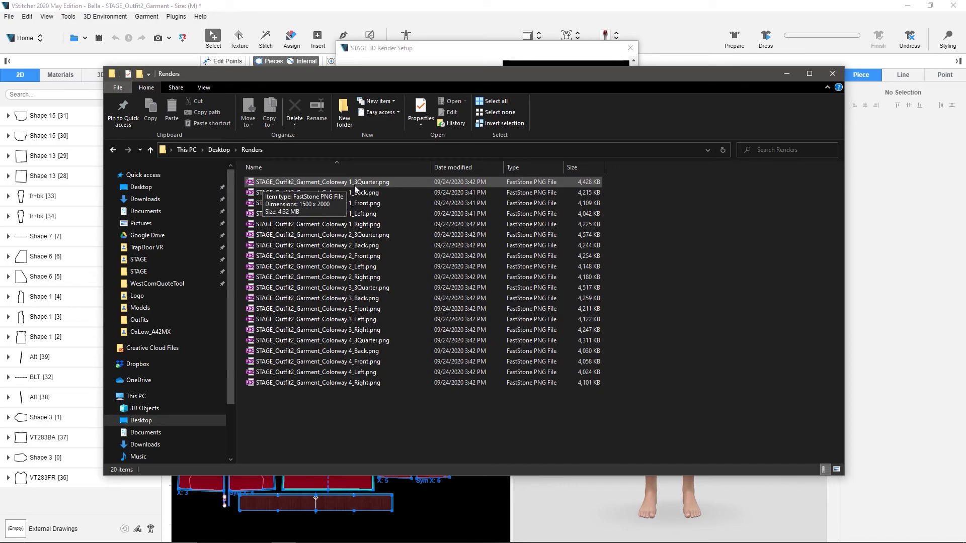
pyautogui.click(321, 182)
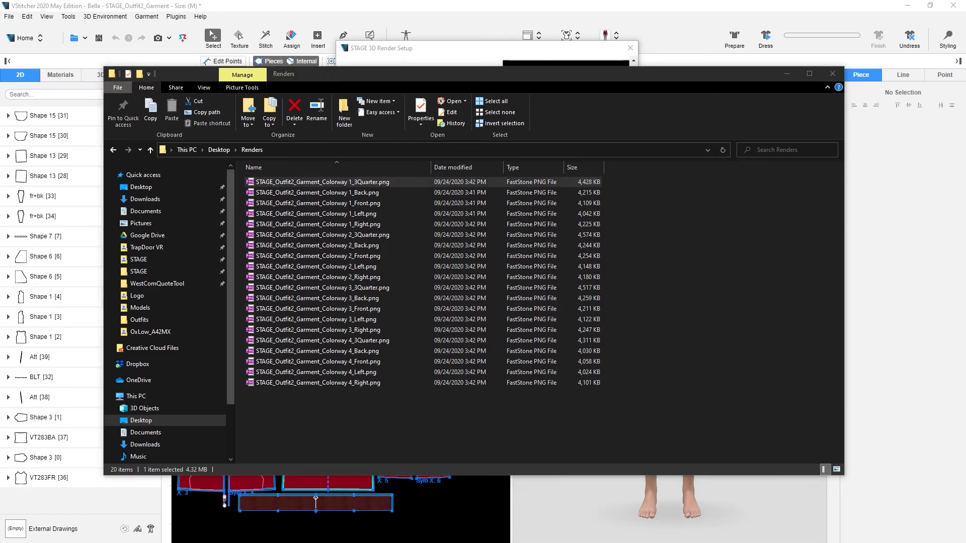
pyautogui.click(319, 182)
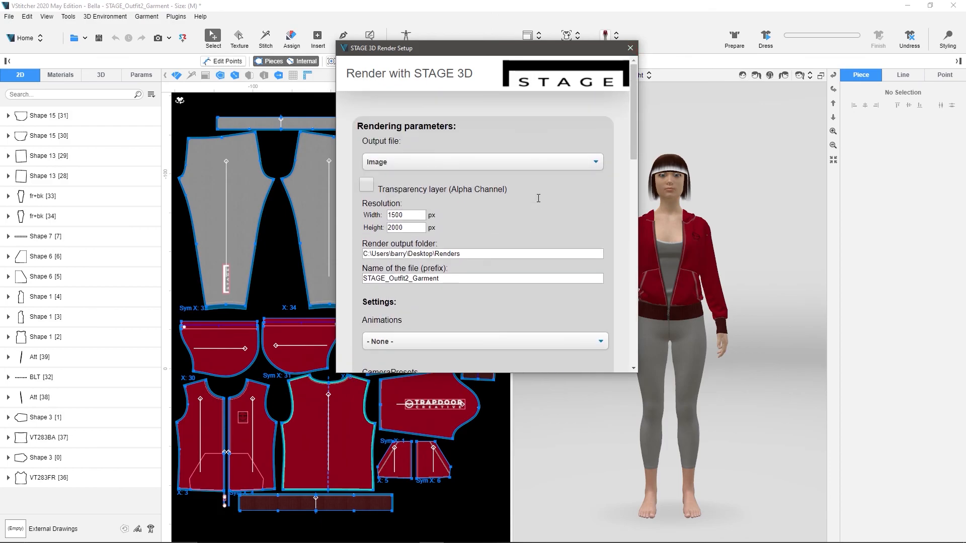
pyautogui.scroll(-3)
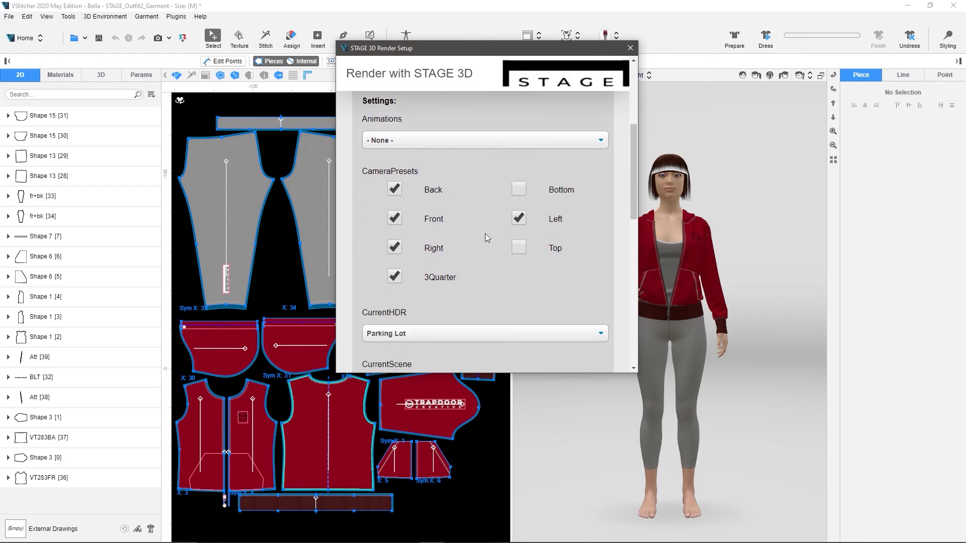
pyautogui.scroll(-3)
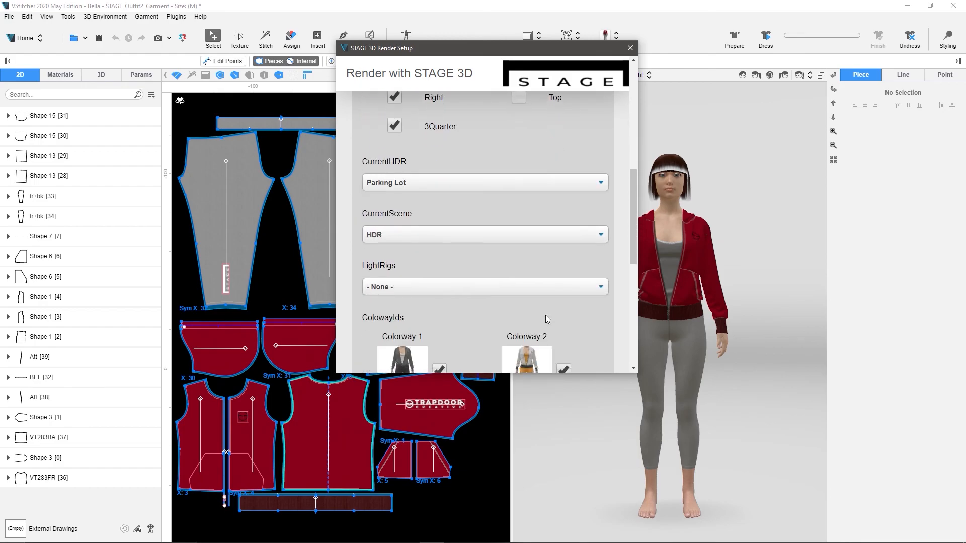
pyautogui.scroll(-3)
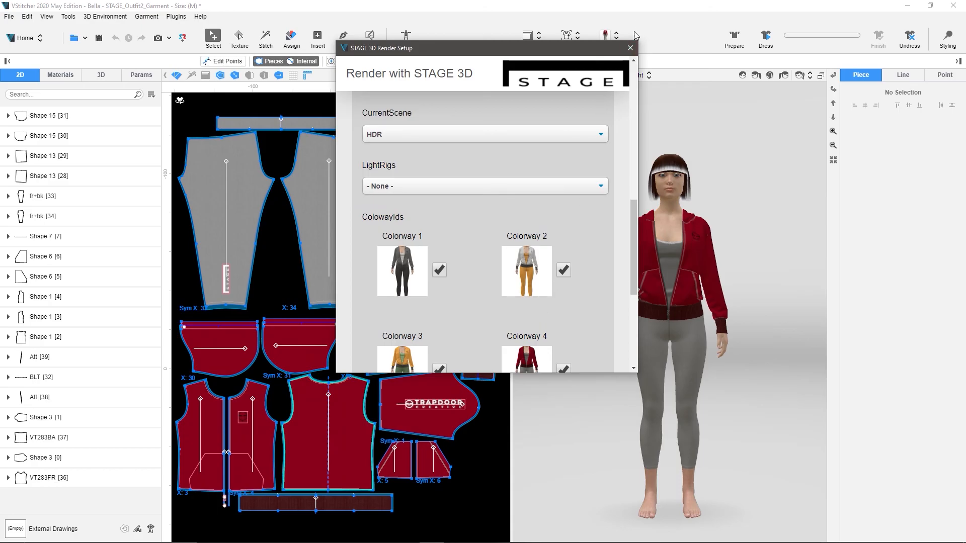